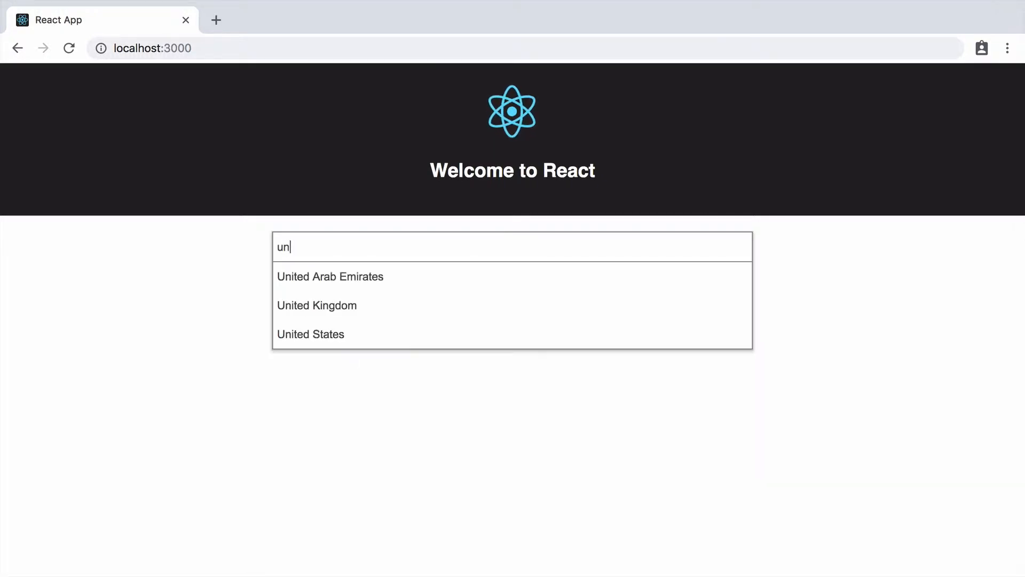
- Highlight the App.css import and open Chrome's developer tools via Inspect
{"action": "left_click", "coordinate": [317, 305]}
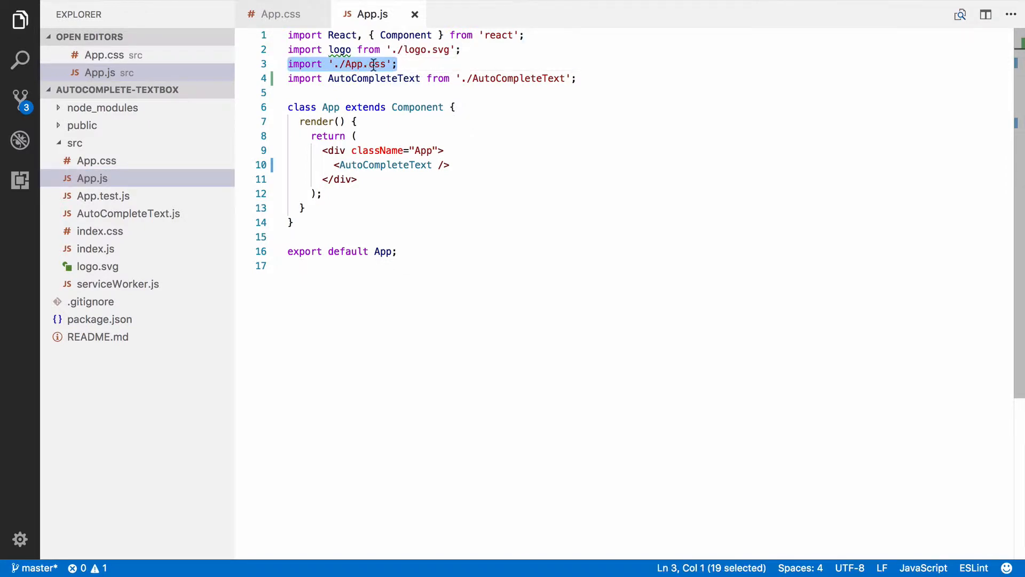
{"action": "double_click", "coordinate": [374, 63]}
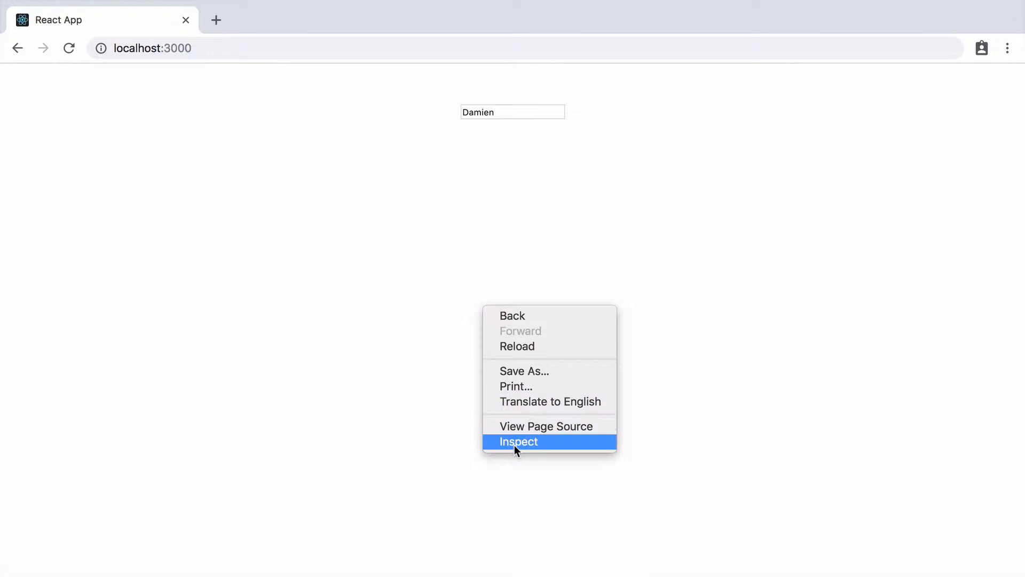
{"action": "left_click", "coordinate": [517, 441]}
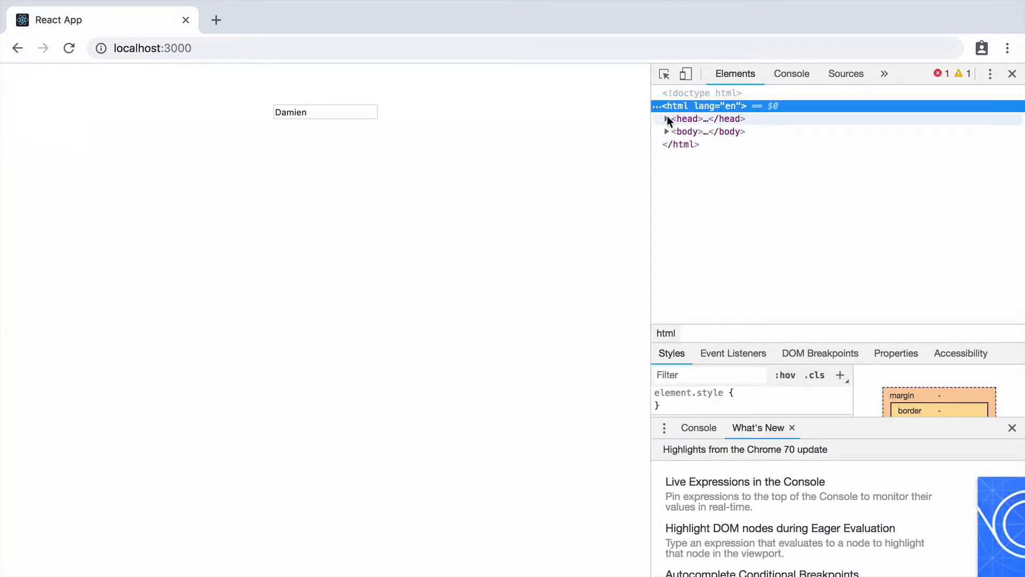
- Expand the document <head> and an injected style block to reveal the .App rule
{"action": "left_click", "coordinate": [666, 118]}
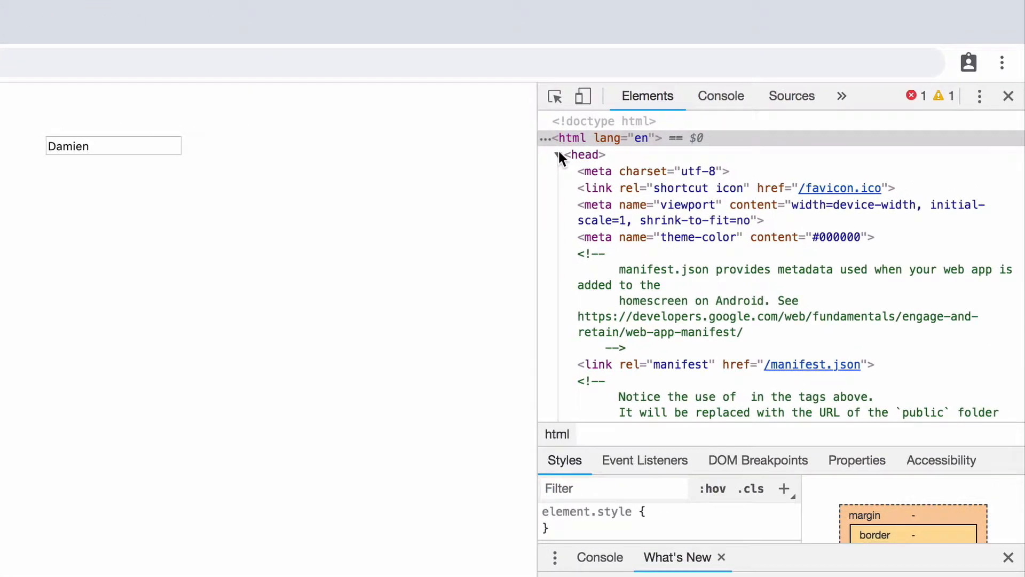
{"action": "scroll", "scroll_direction": "down", "scroll_amount": 3}
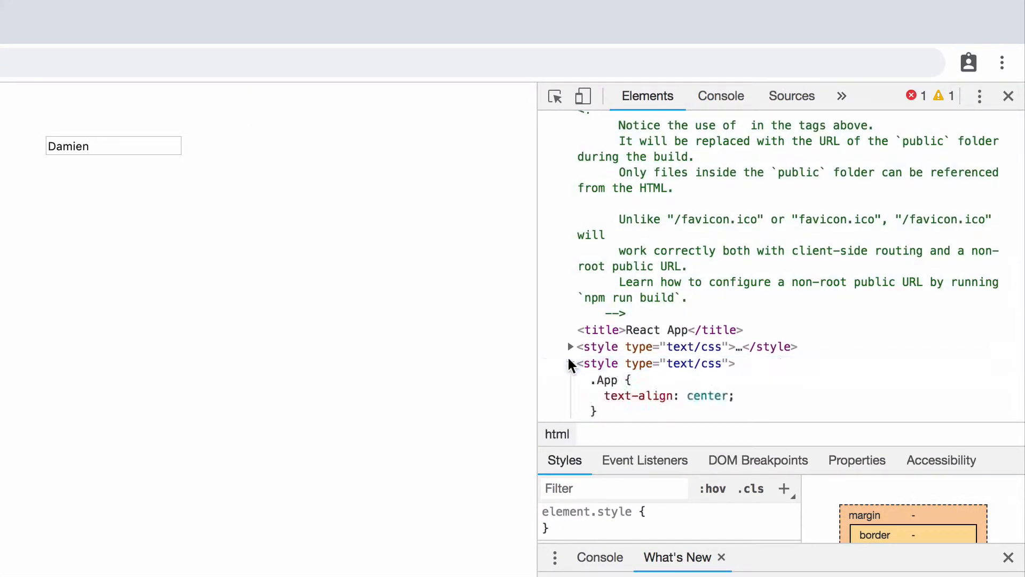
{"action": "left_click", "coordinate": [570, 363]}
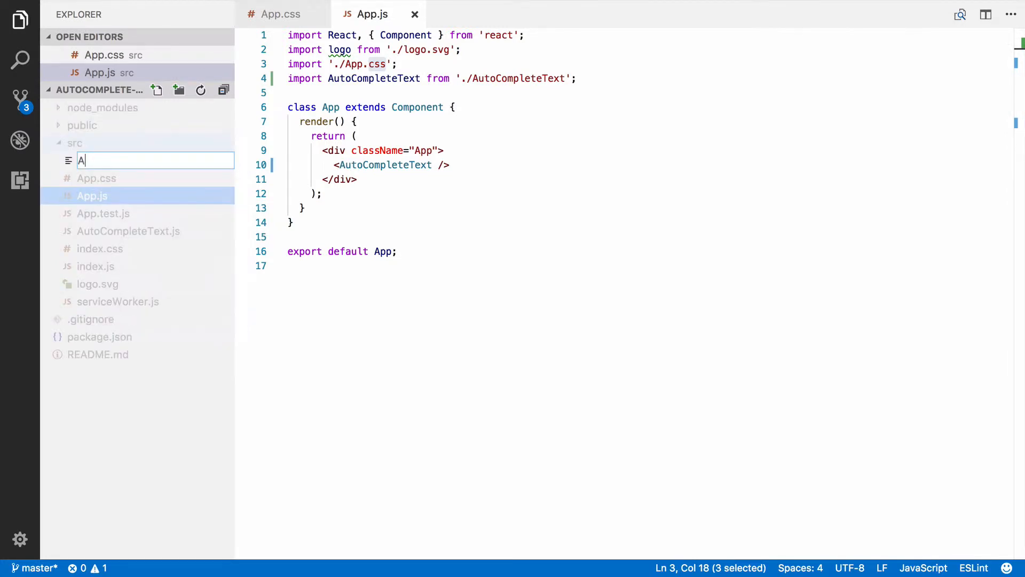
- Name the new file AutoCompleteText.css and add .AutoCompleteText { width: 100%; }
{"action": "type", "text": "utoC"}
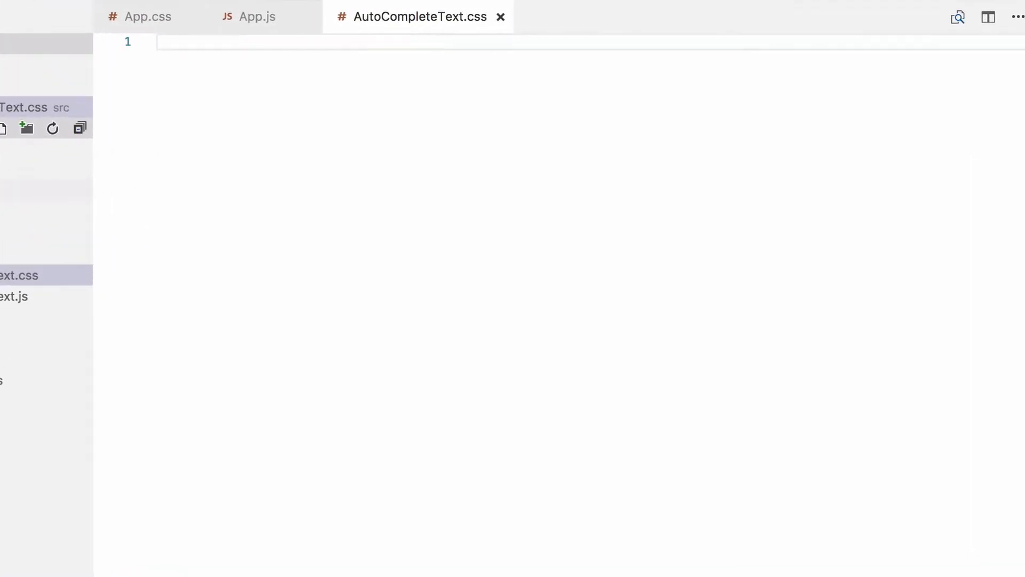
{"action": "type", "text": ".Auto"}
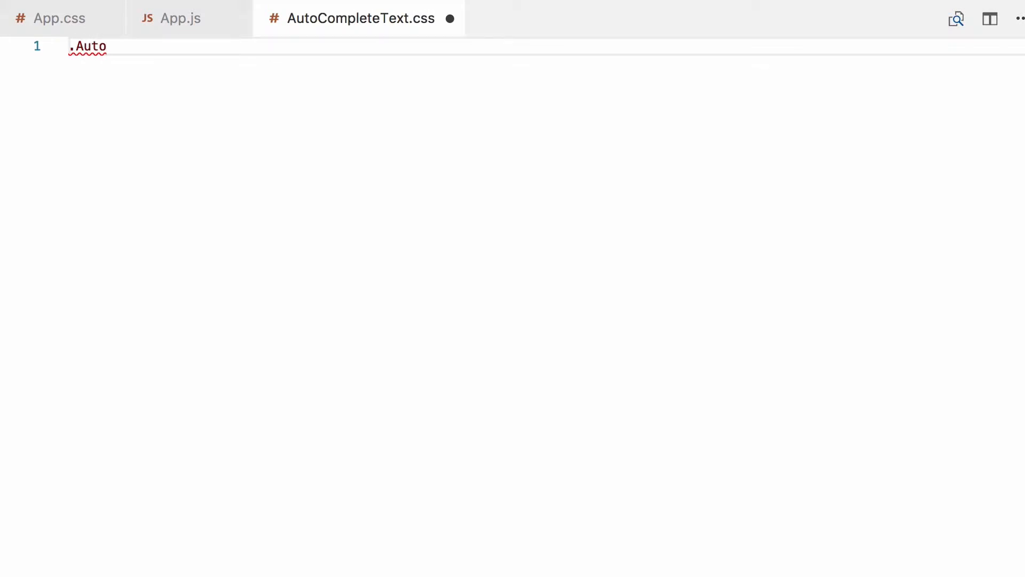
{"action": "type", "text": "CompleteTe"}
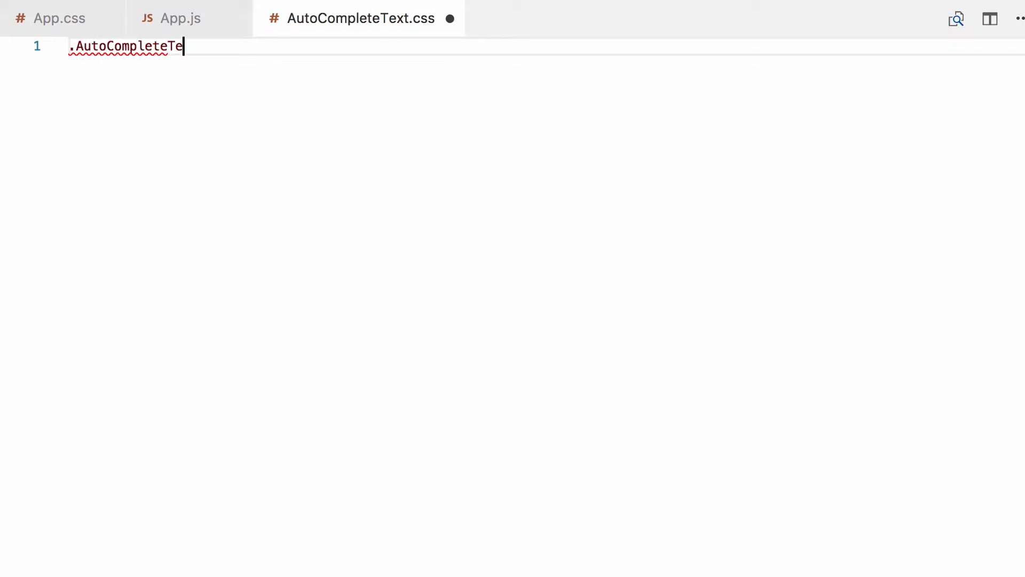
{"action": "type", "text": "xt {"}
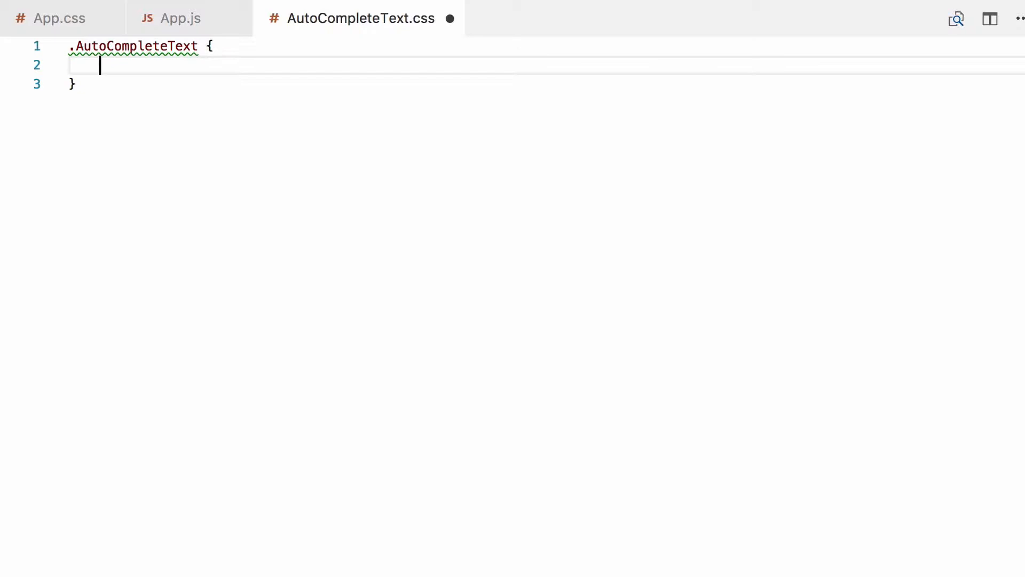
{"action": "type", "text": "width: 100"}
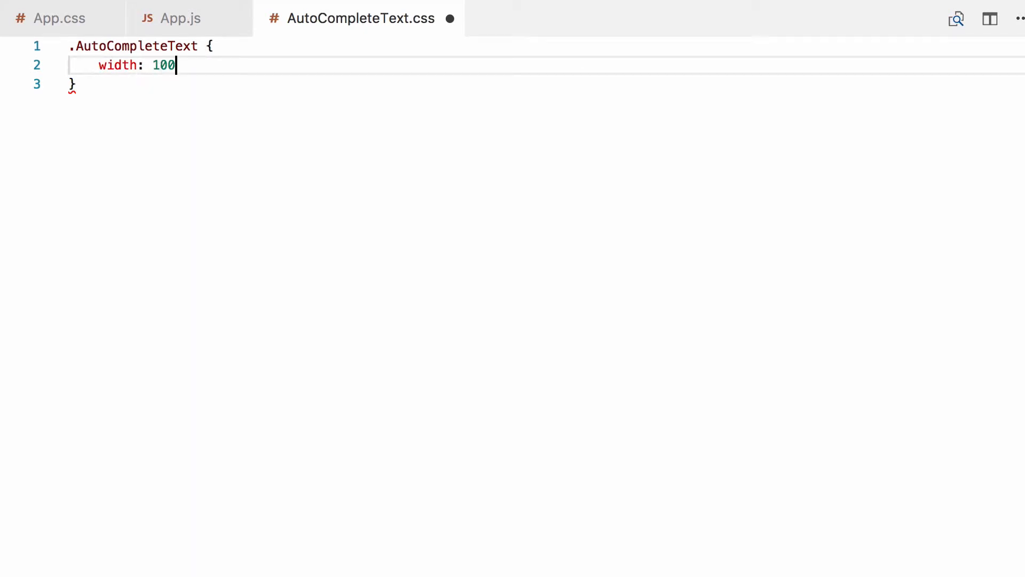
{"action": "type", "text": "%;"}
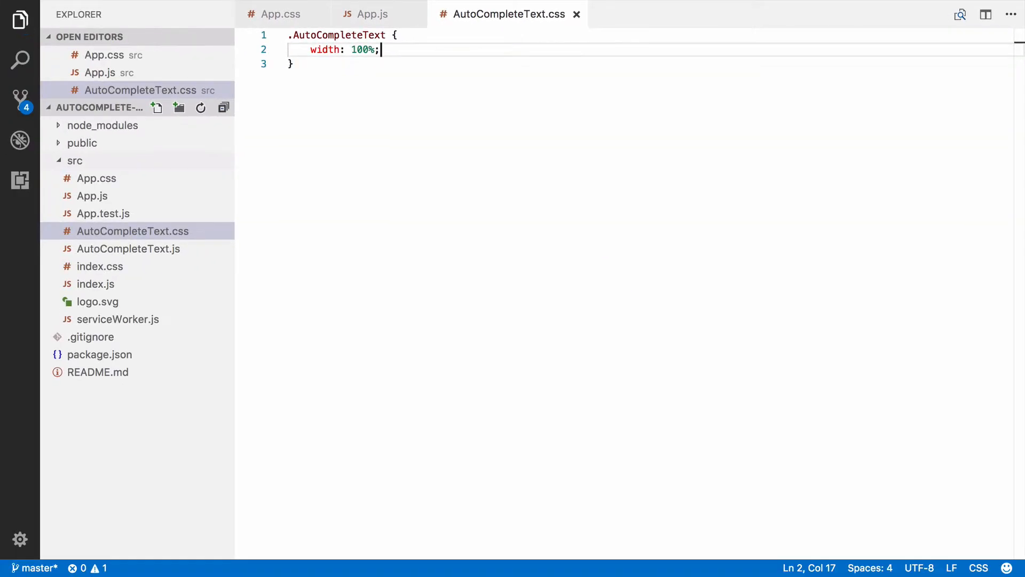
{"action": "mouse_move", "coordinate": [92, 195]}
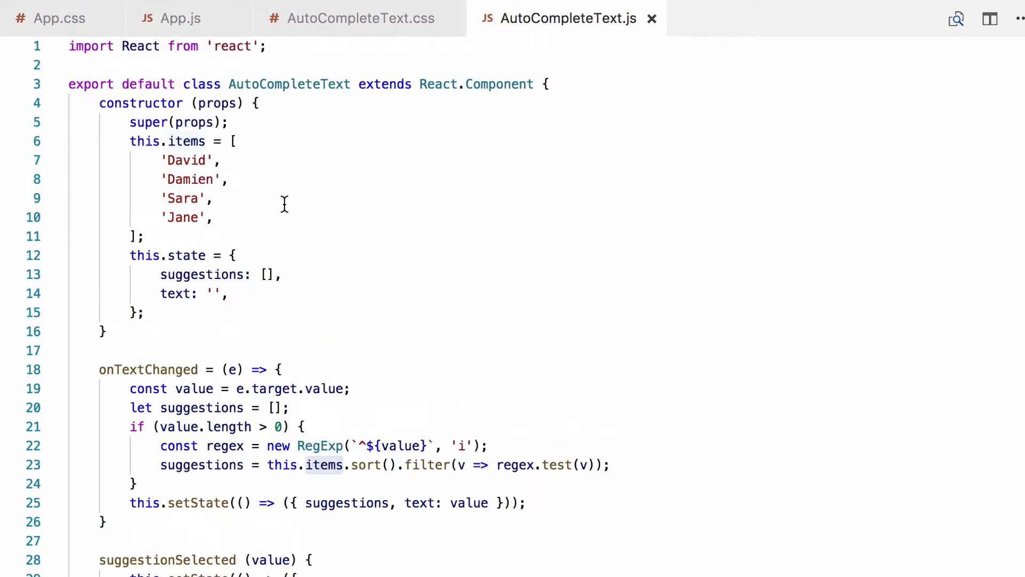
- Add import './AutoCompleteText.css'; at the top of AutoCompleteText.js
{"action": "type", "text": "i"}
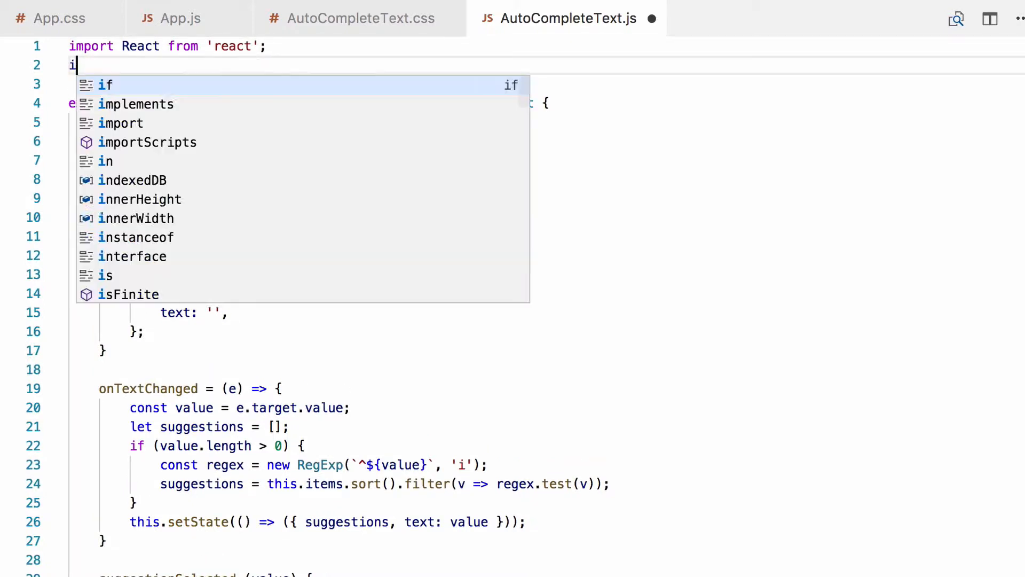
{"action": "type", "text": "mport"}
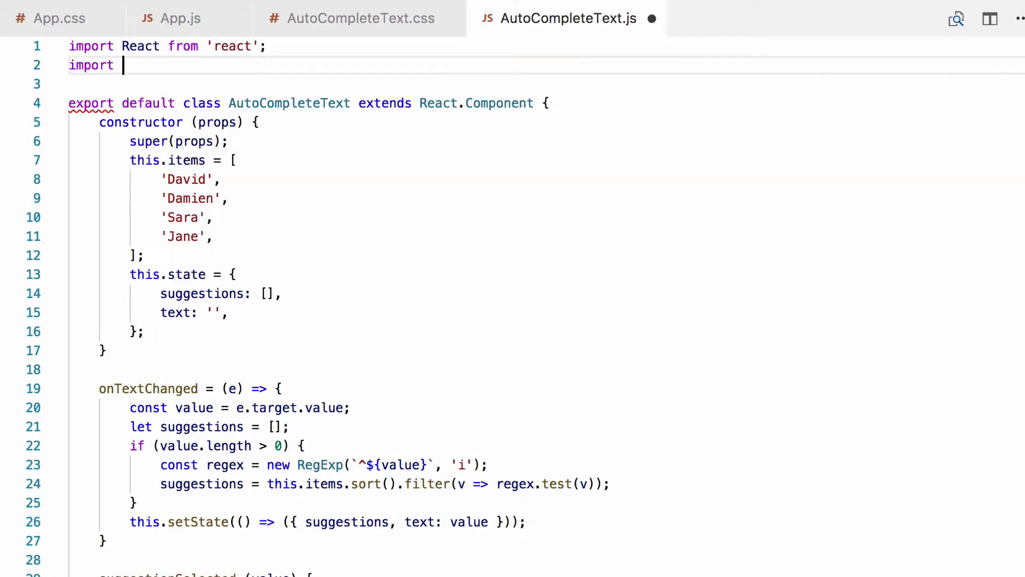
{"action": "type", "text": "'"}
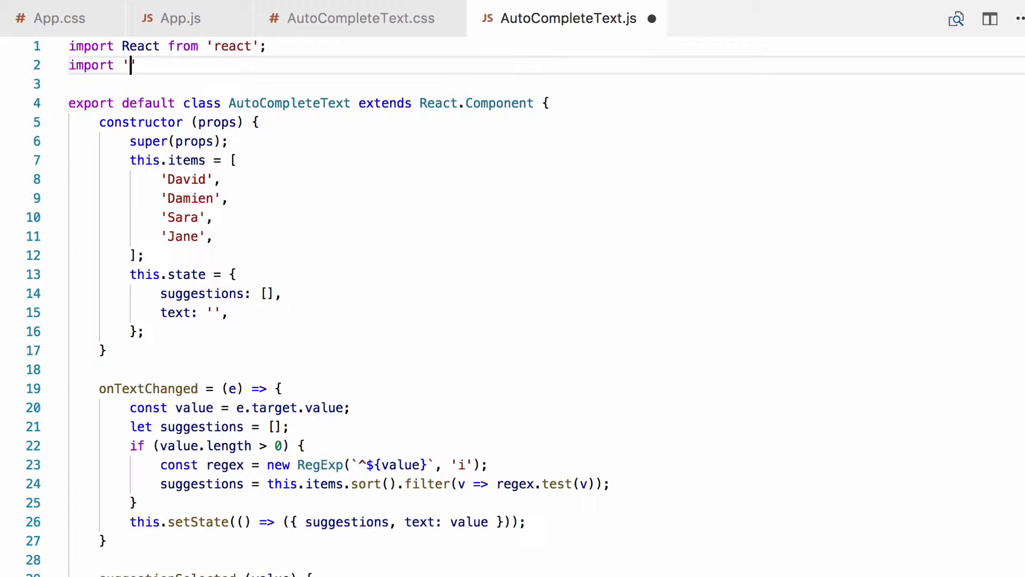
{"action": "type", "text": "./AutoCom"}
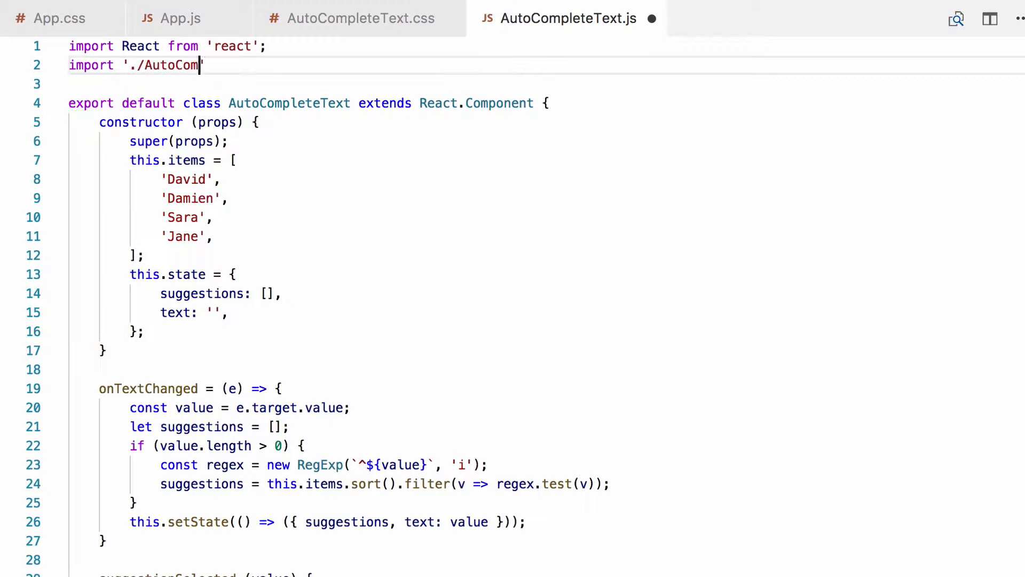
{"action": "type", "text": "pleteText.c"}
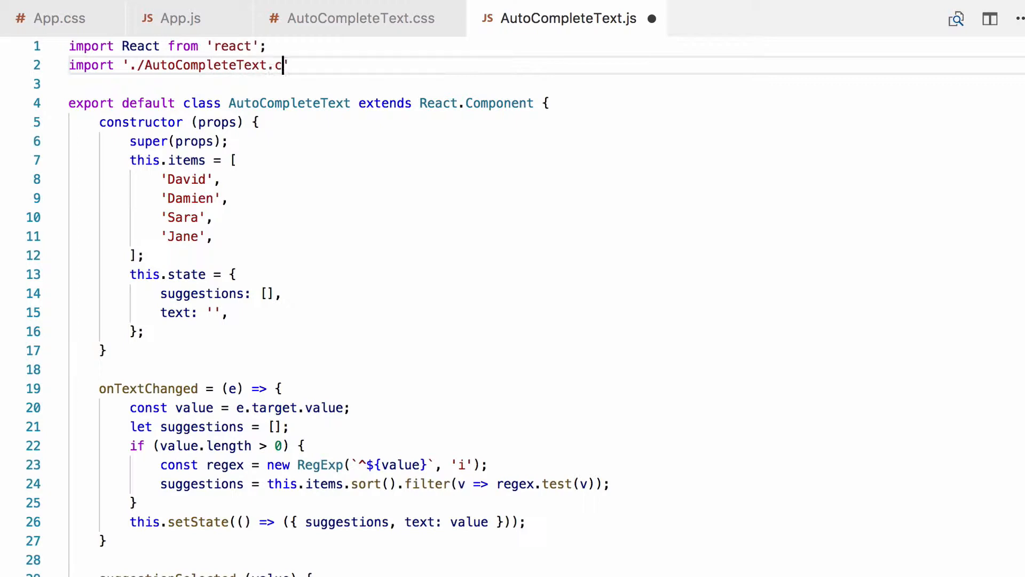
{"action": "type", "text": "ss';"}
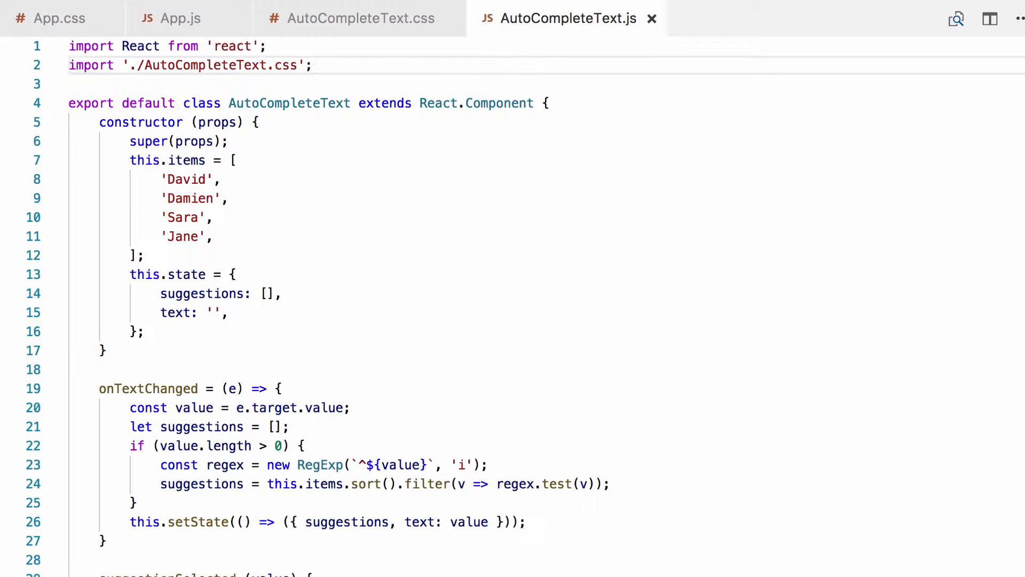
{"action": "mouse_move", "coordinate": [308, 53]}
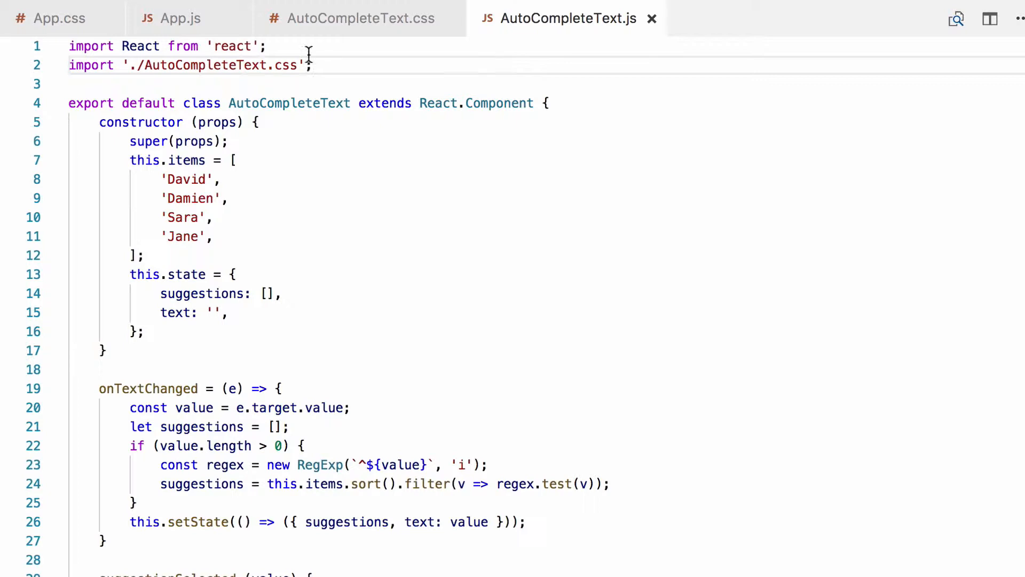
- Give the render wrapper div className="AutoCompleteText"
{"action": "scroll", "scroll_direction": "down", "scroll_amount": 3}
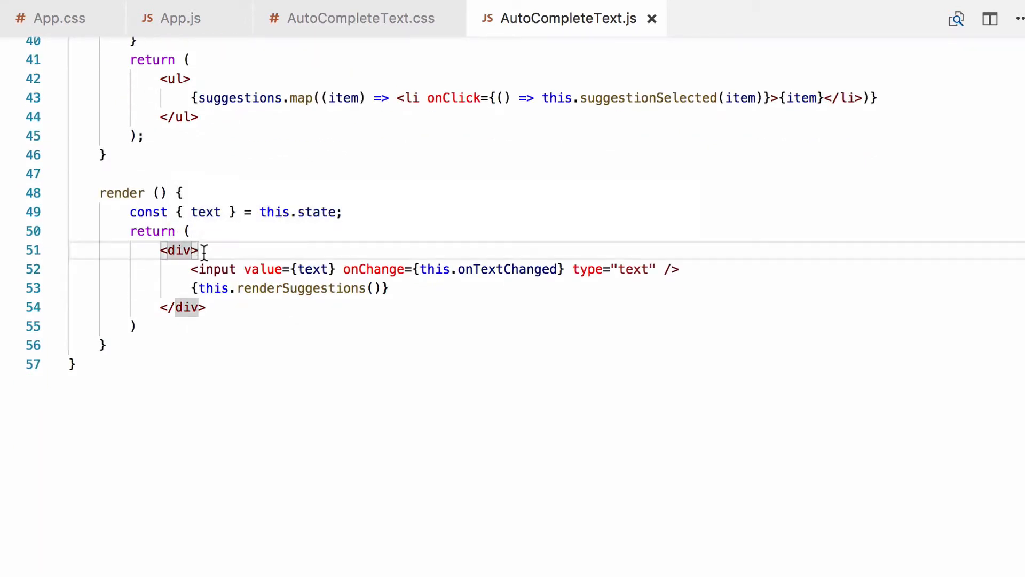
{"action": "type", "text": "className=\""}
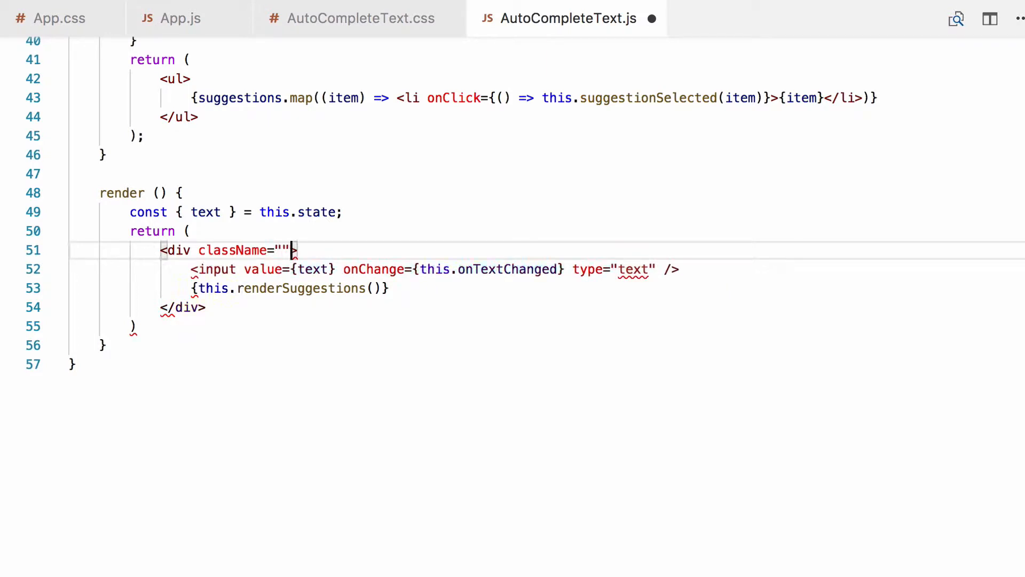
{"action": "type", "text": "Auto"}
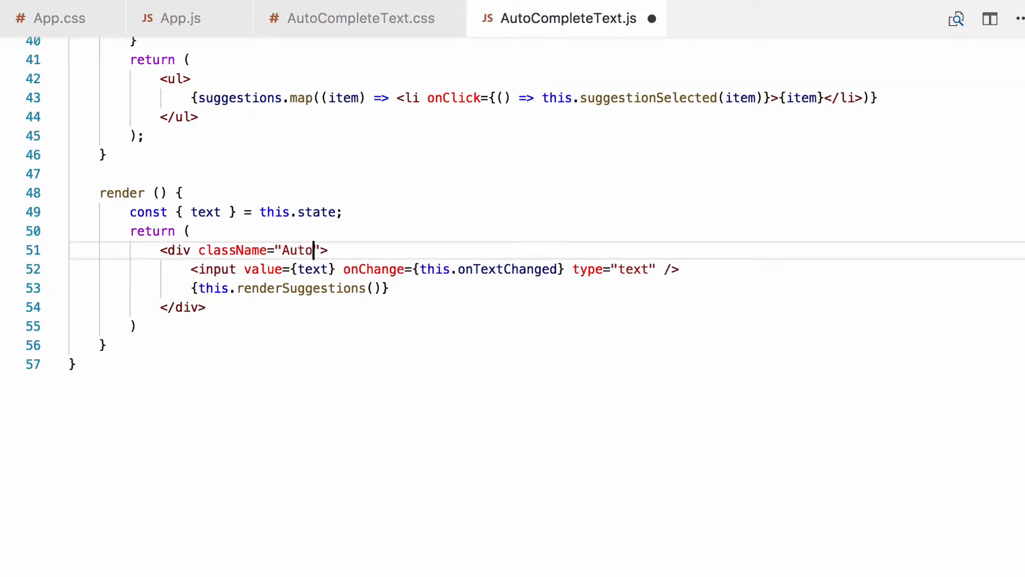
{"action": "type", "text": "CompleteTe"}
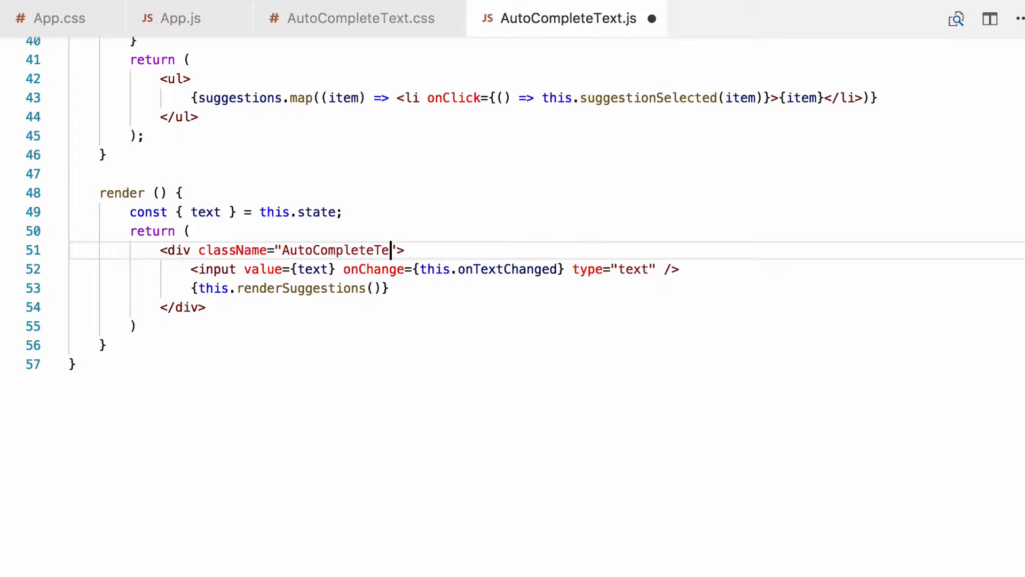
{"action": "type", "text": "xt"}
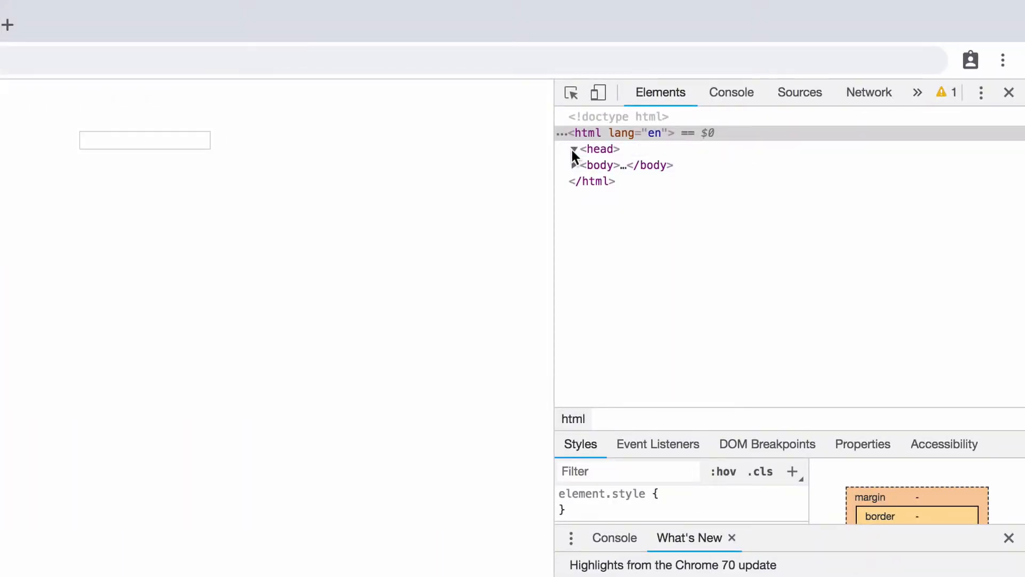
- Expand the reloaded page's <head> in DevTools to check the loaded style tags
{"action": "left_click", "coordinate": [575, 149]}
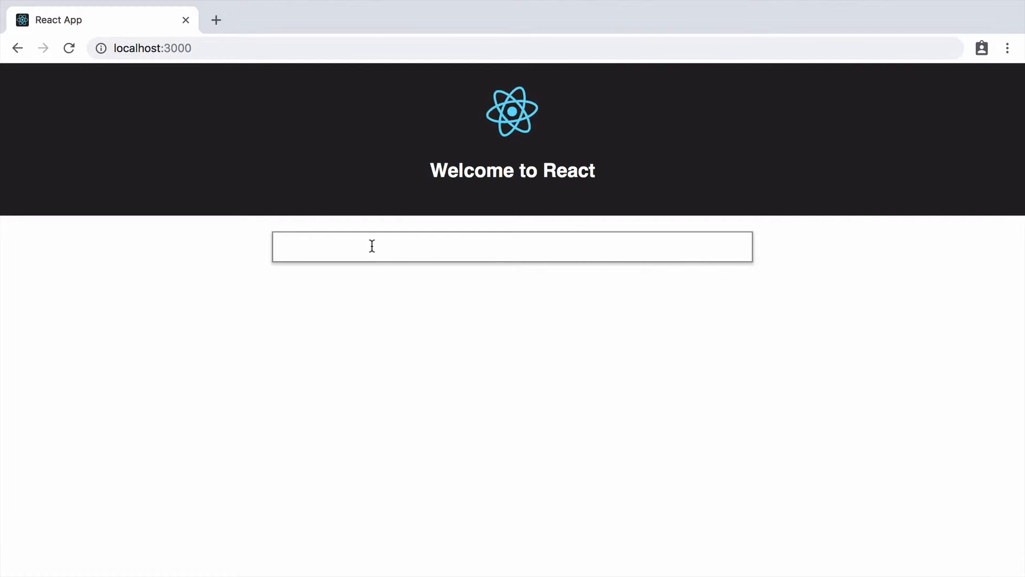
{"action": "mouse_move", "coordinate": [680, 220]}
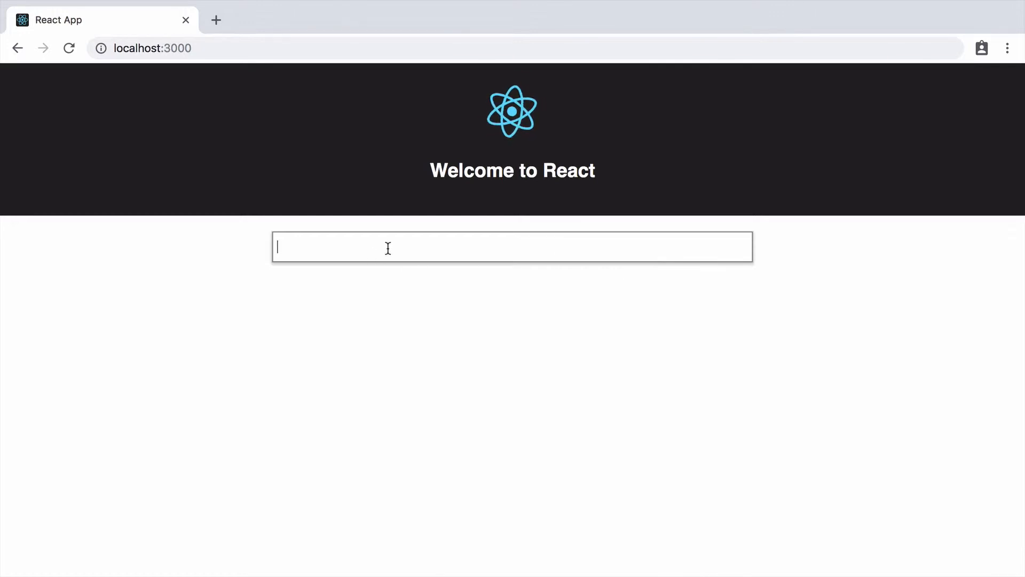
- Enter 'da' then backspace to 'd' so Denmark, Djibouti, Dominica and Dominican Republic are listed
{"action": "type", "text": "da"}
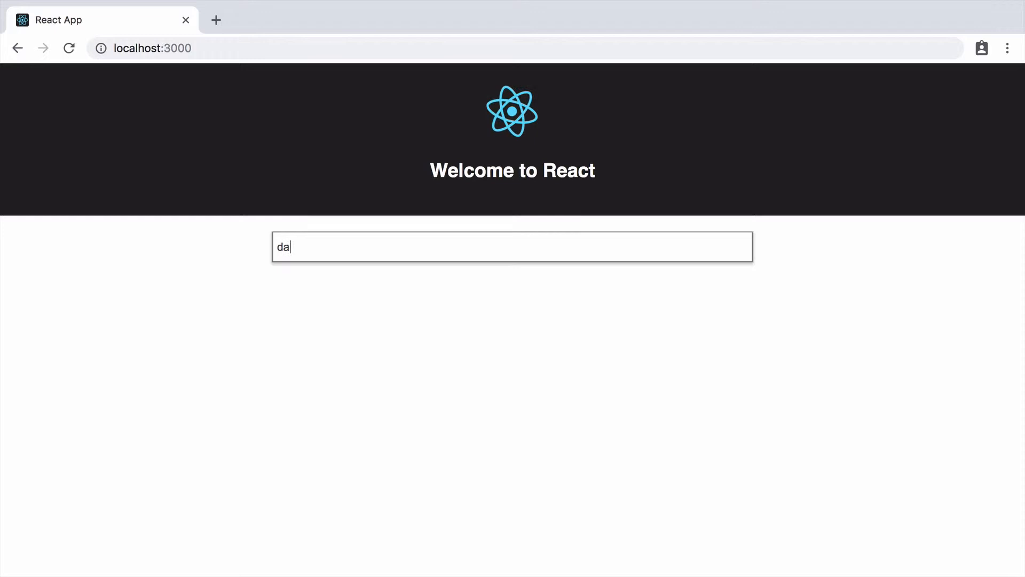
{"action": "key", "text": "Backspace"}
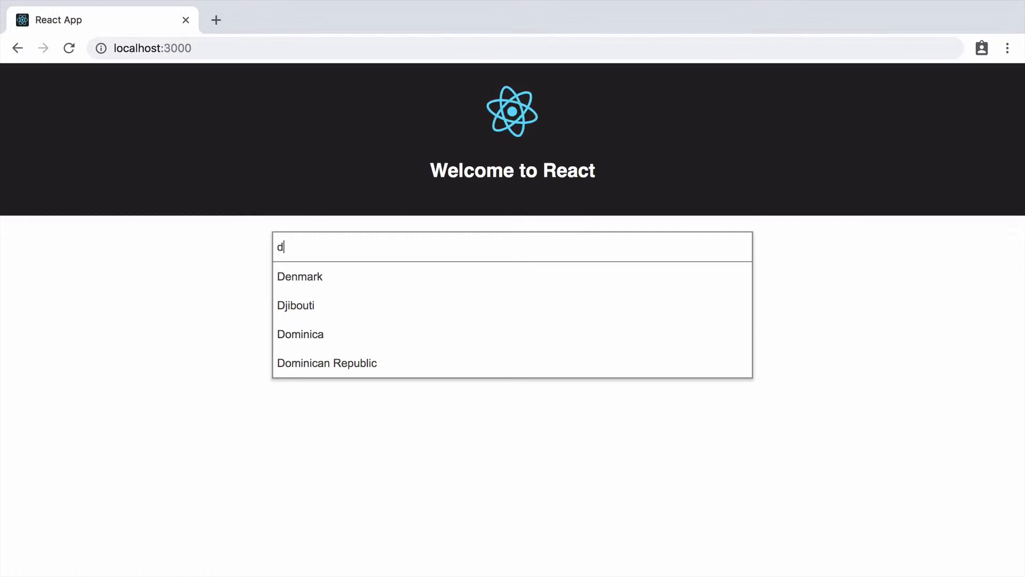
{"action": "mouse_move", "coordinate": [539, 270]}
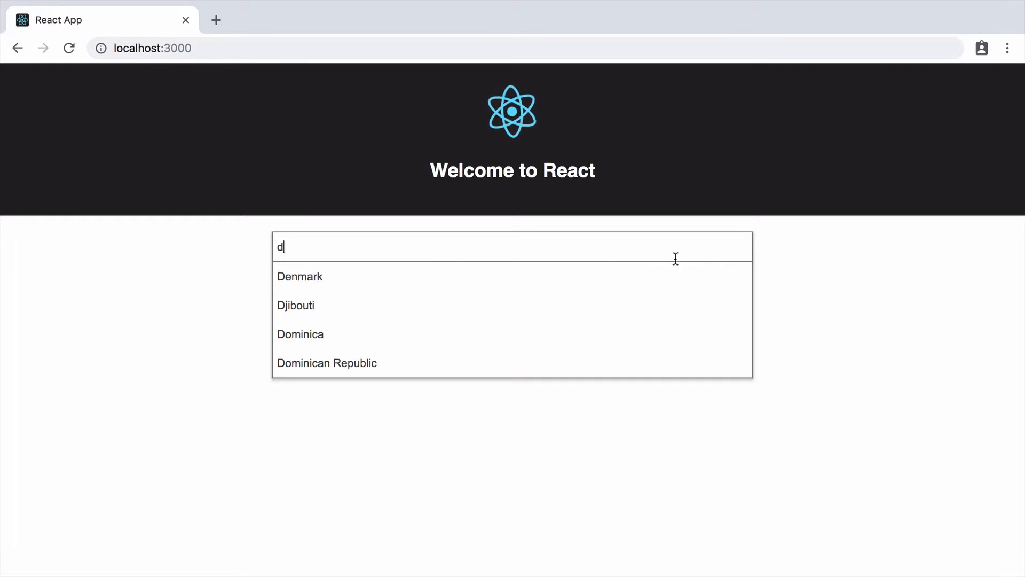
{"action": "mouse_move", "coordinate": [331, 258]}
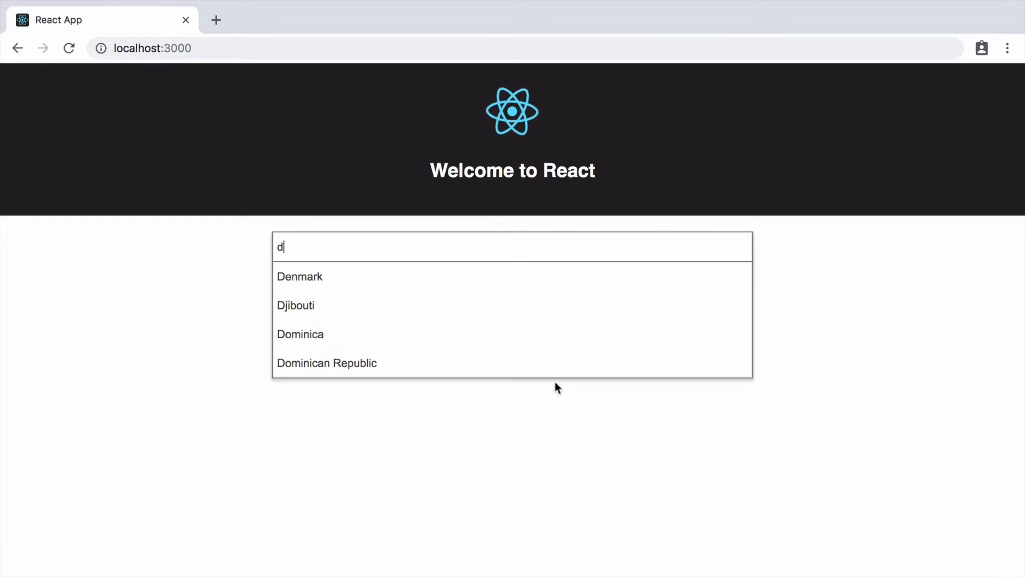
{"action": "mouse_move", "coordinate": [475, 258]}
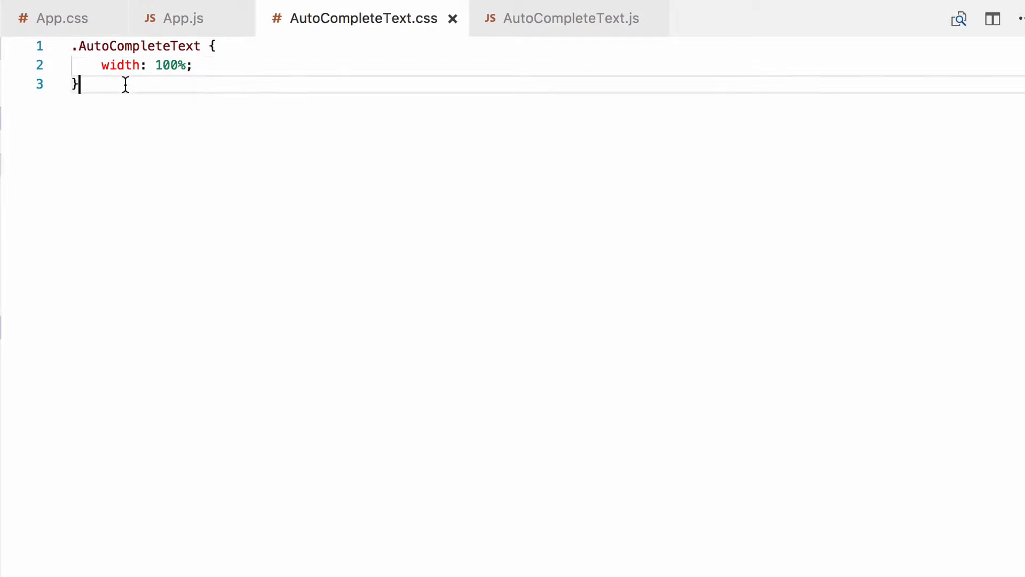
- Add a .AutoCompleteText input rule with width 100%
{"action": "type", "text": ".AutoCompleteText"}
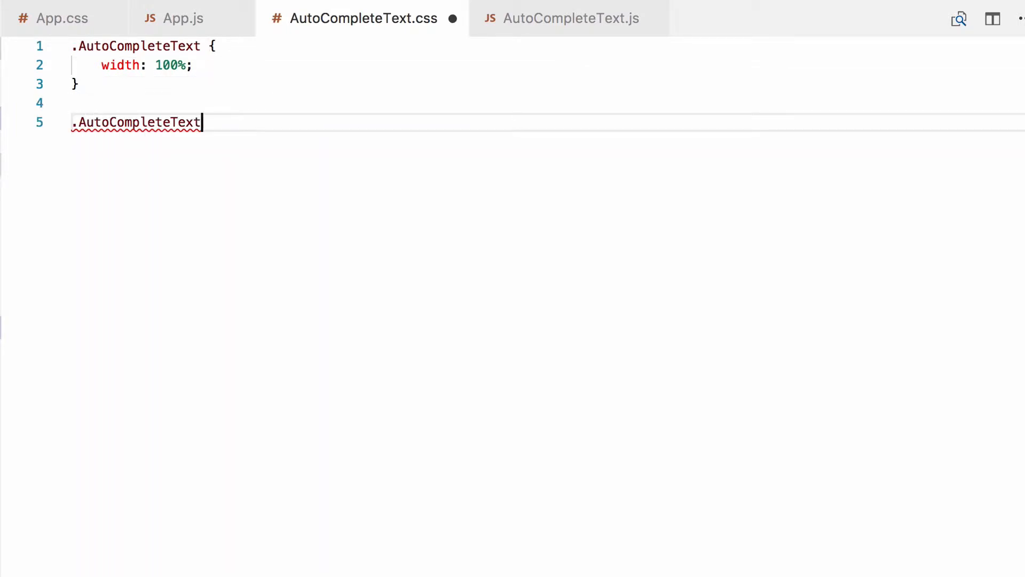
{"action": "type", "text": "input {"}
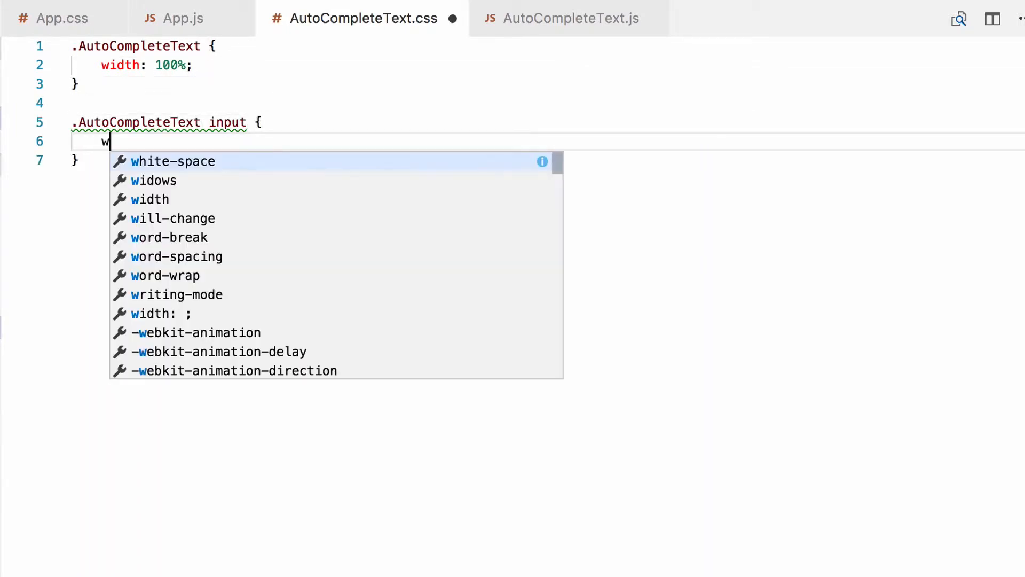
{"action": "type", "text": "idth: 100"}
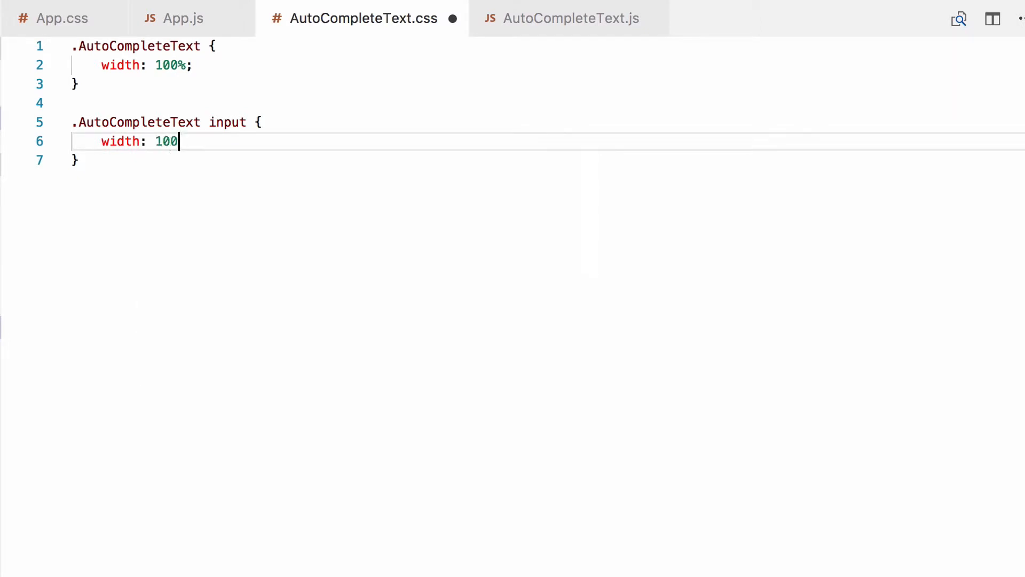
{"action": "type", "text": "%;"}
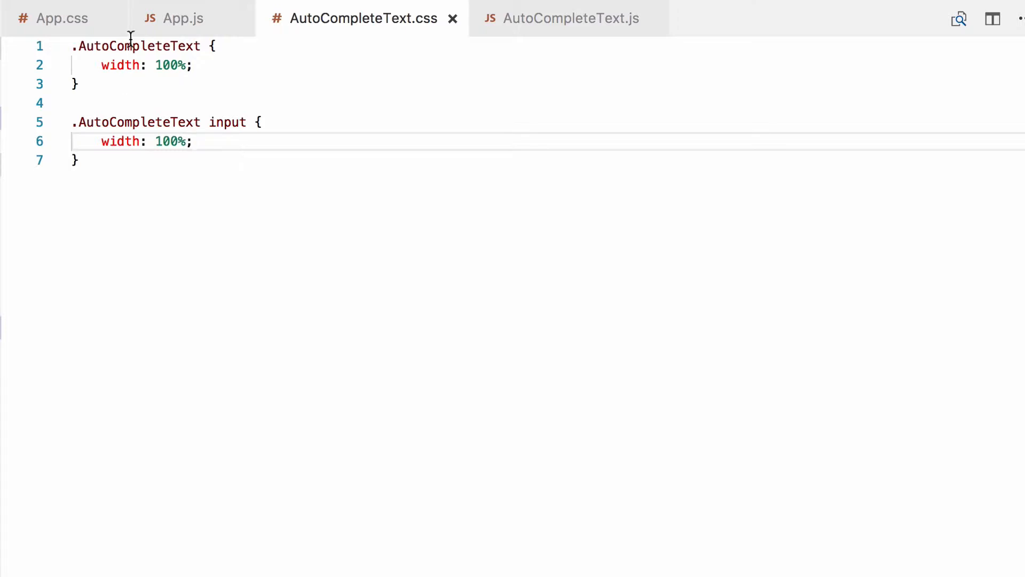
- Give .AutoCompleteText a 1px solid grey border and rgba box-shadow, and remove the input's border
{"action": "type", "text": "border: 1px soli"}
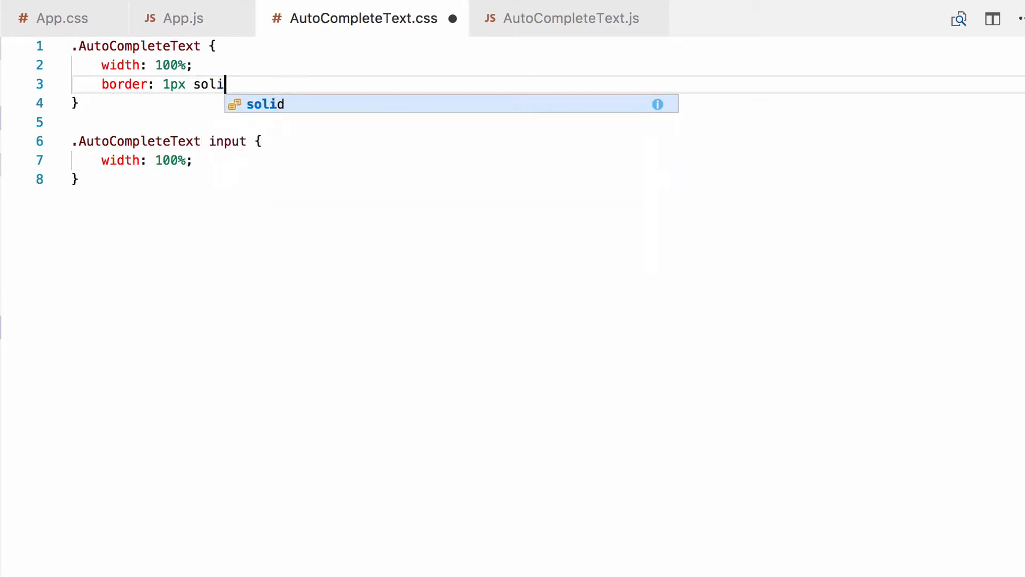
{"action": "type", "text": "grey;"}
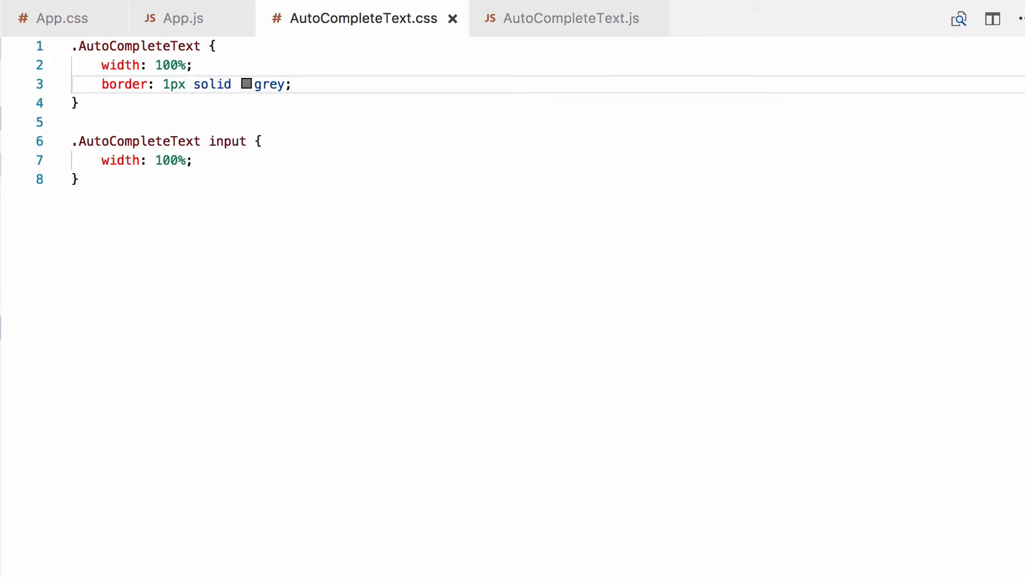
{"action": "left_click", "coordinate": [292, 83]}
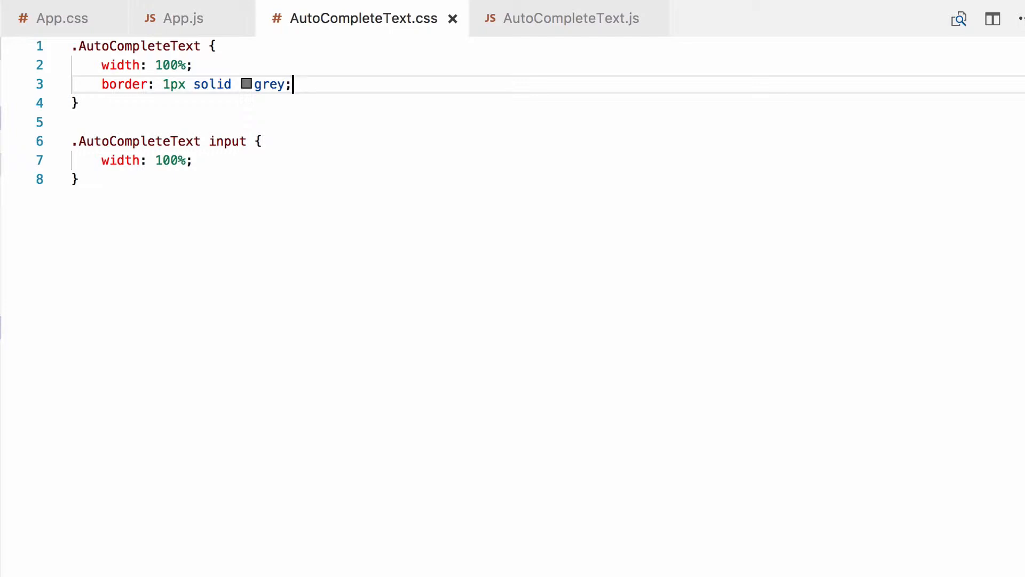
{"action": "key", "text": "enter"}
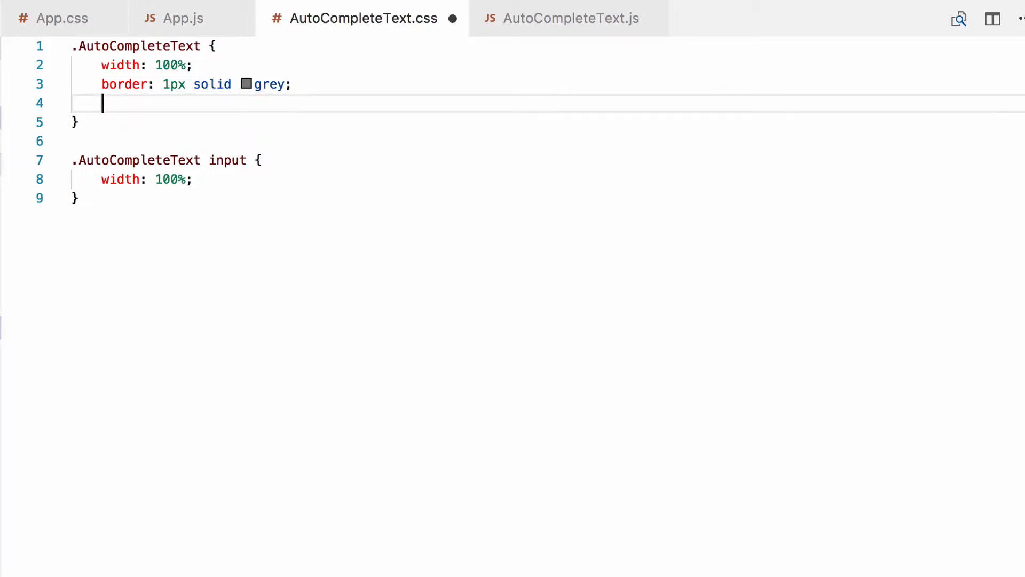
{"action": "type", "text": "box-shadow: 0 0 0 1px rgba(0,0,0,.1), 0 2px 4px 1px rgba(0,0,0,.18);"}
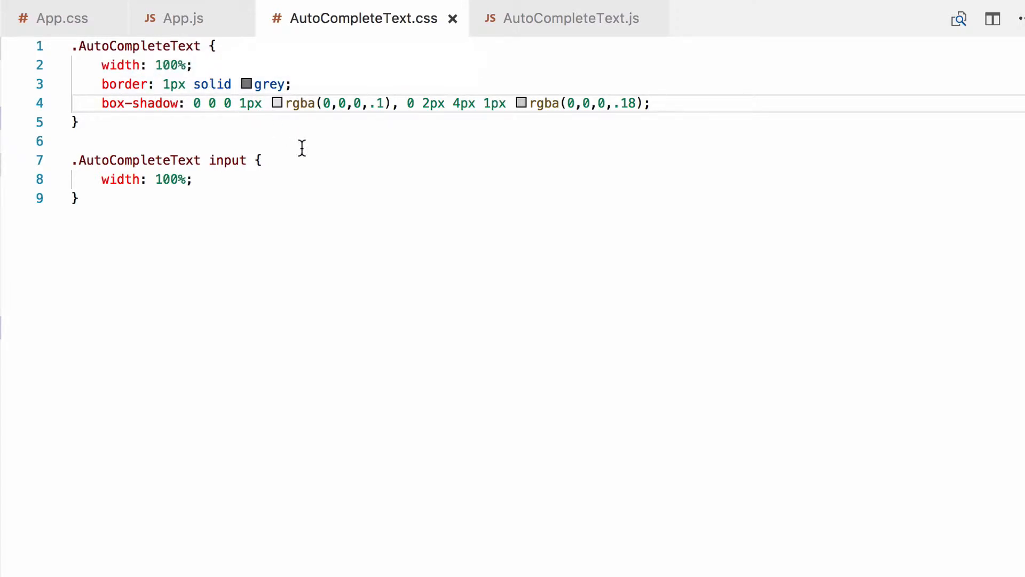
{"action": "key", "text": "Enter"}
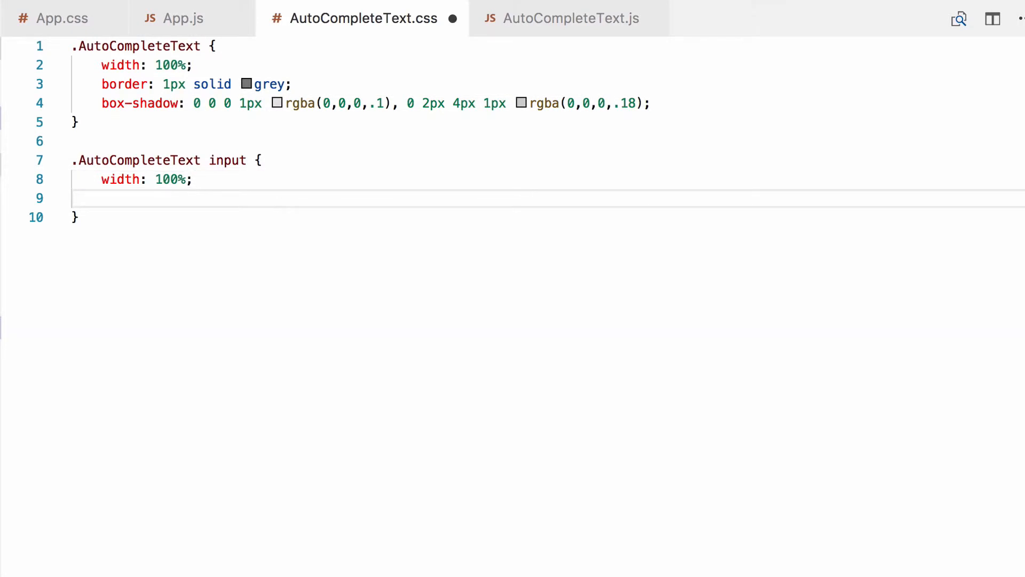
{"action": "type", "text": "border: no"}
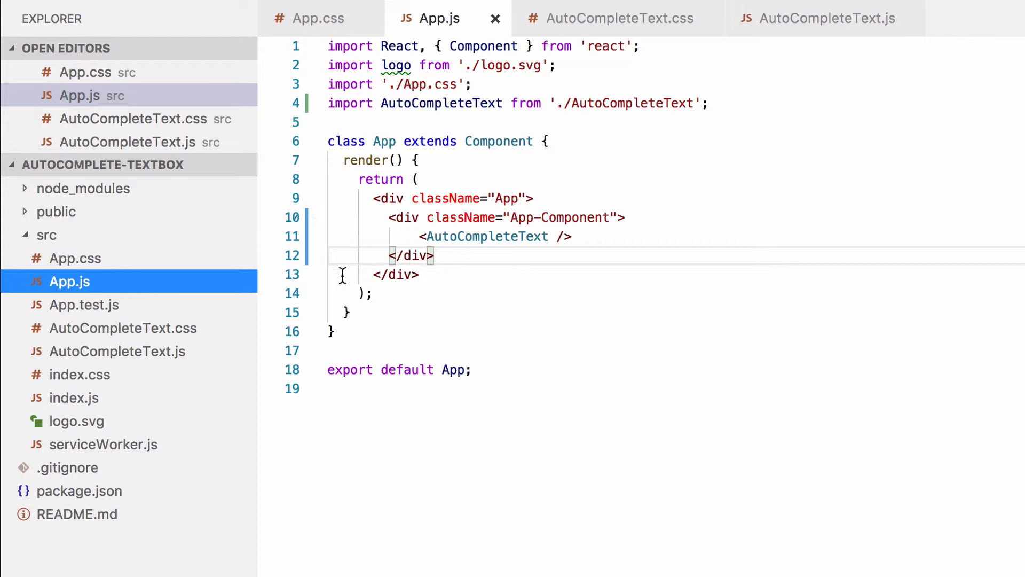
- Wrap <AutoCompleteText /> in a <div className="App-Component"> in App.js, then bring up App.css
{"action": "type", "text": "<div"}
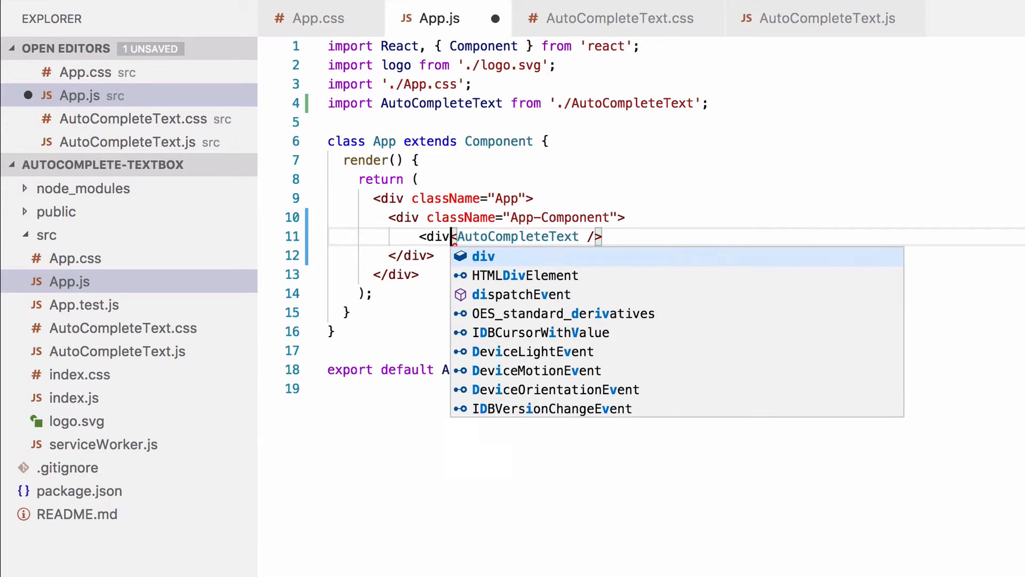
{"action": "type", "text": "className"}
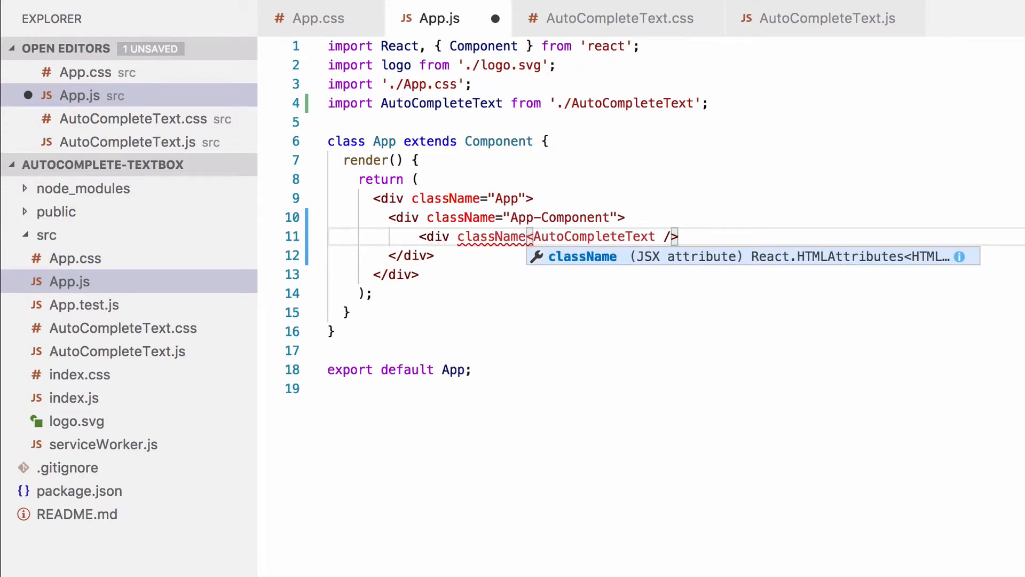
{"action": "type", "text": "=\"App-"}
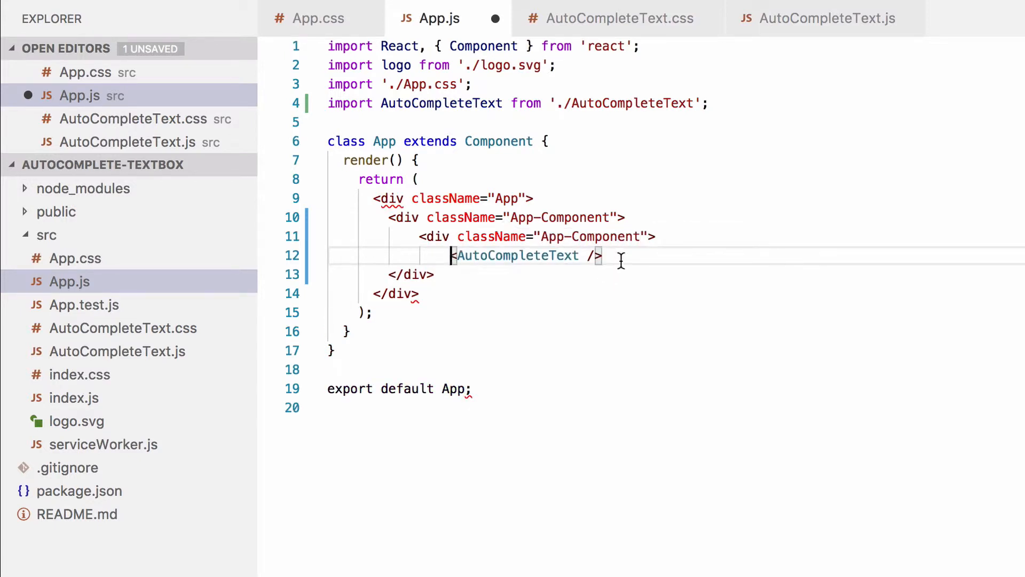
{"action": "type", "text": "</div>"}
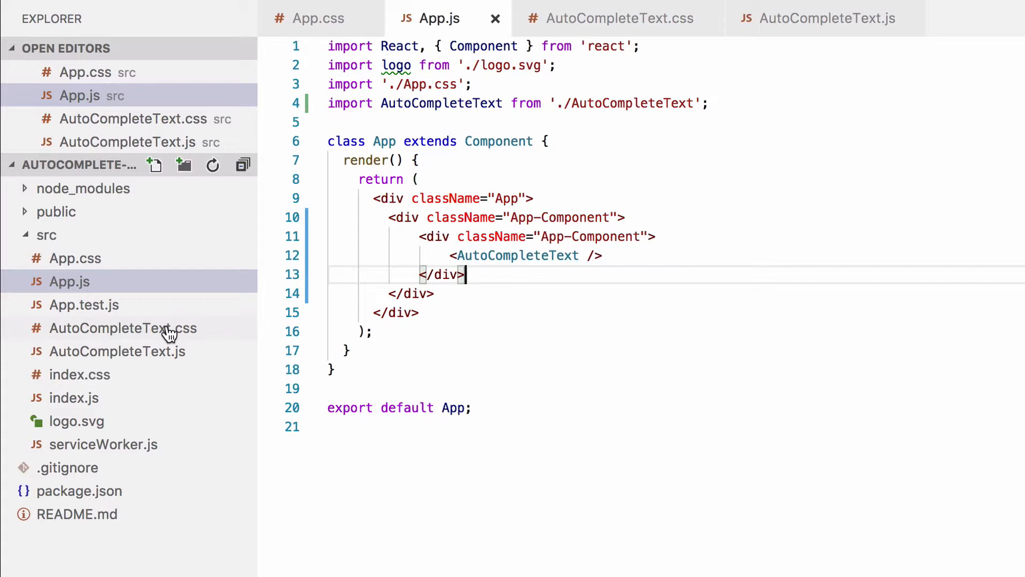
{"action": "left_click", "coordinate": [319, 19]}
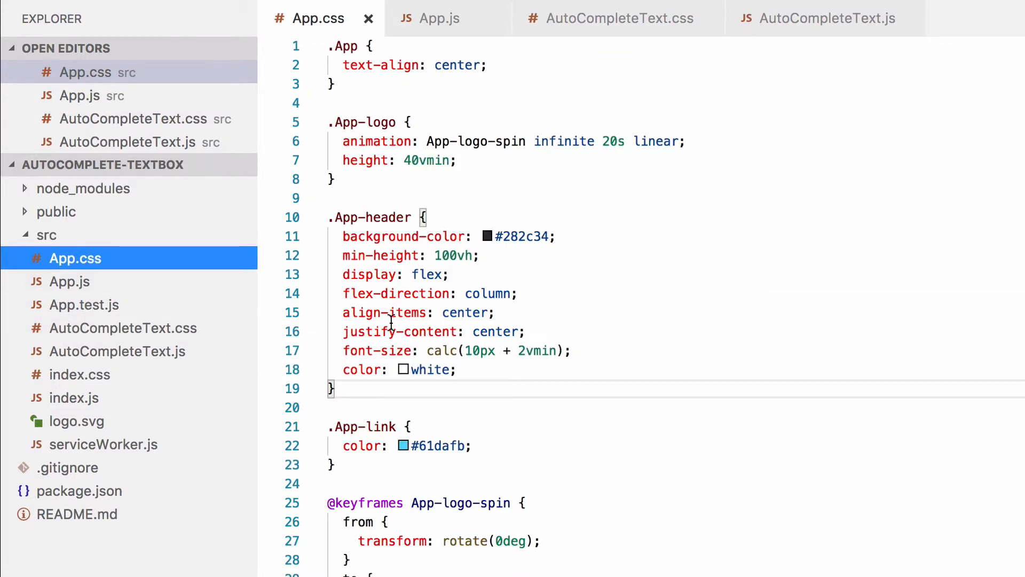
- Add an .App-Component rule with margin: 150px auto 0 auto
{"action": "type", "text": "."}
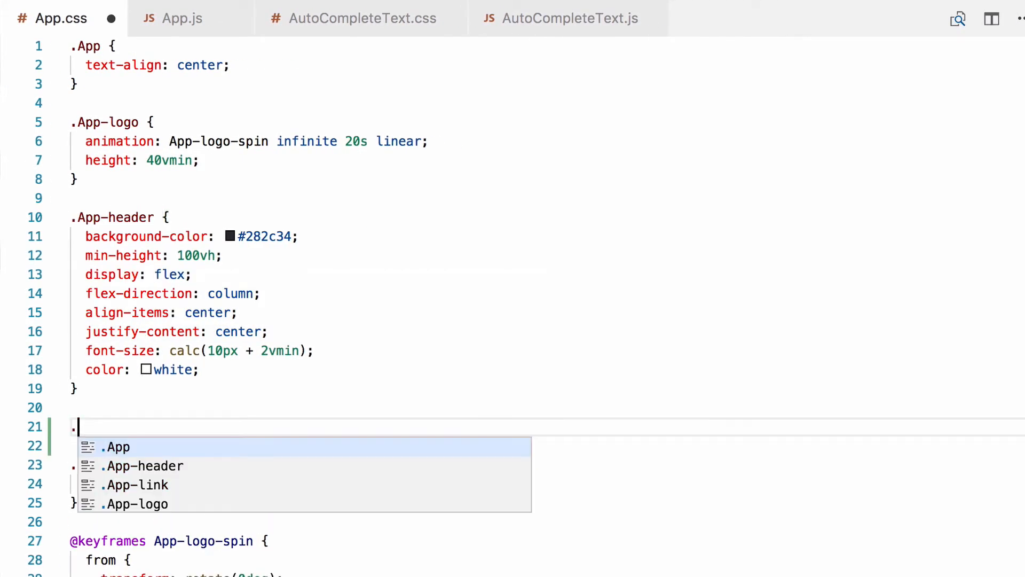
{"action": "type", "text": "App-"}
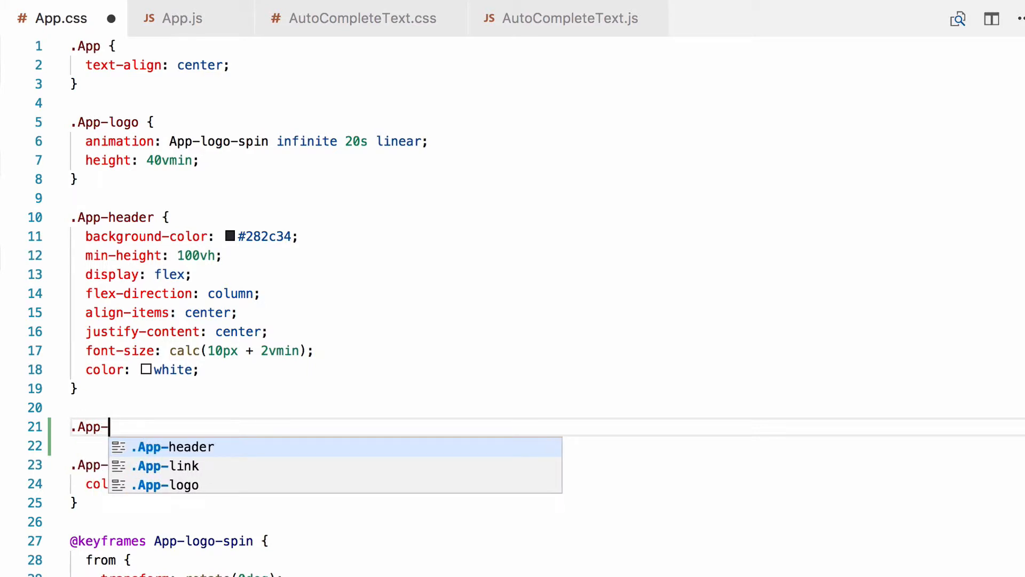
{"action": "type", "text": "Component {"}
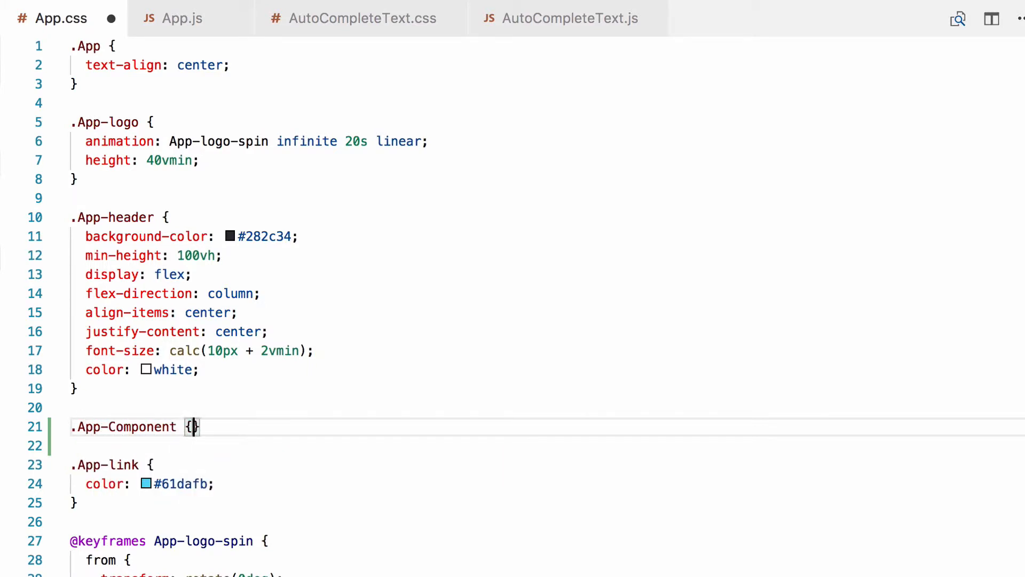
{"action": "key", "text": "Enter"}
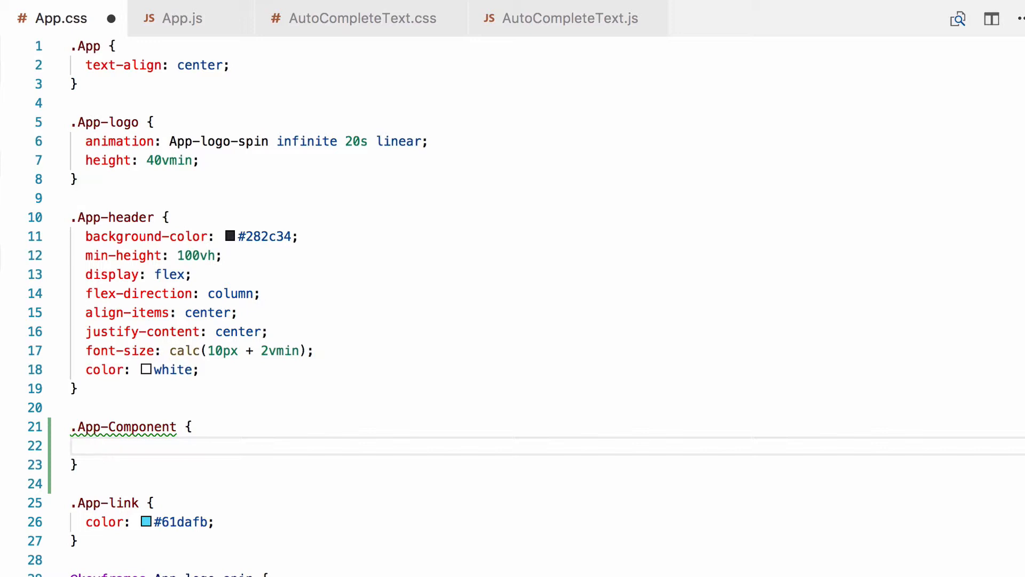
{"action": "type", "text": "margin: 150px"}
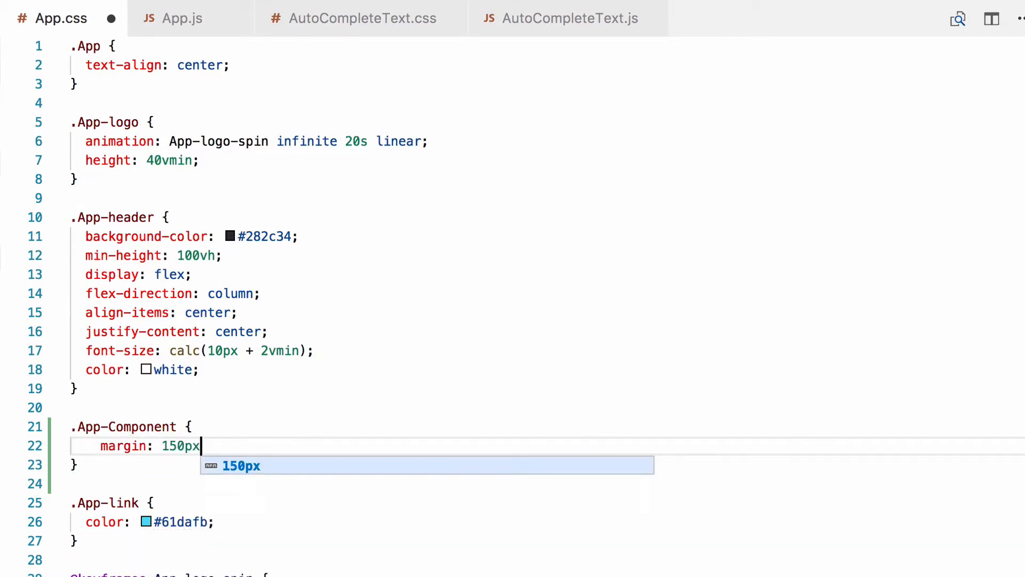
{"action": "type", "text": "auto 0 aut"}
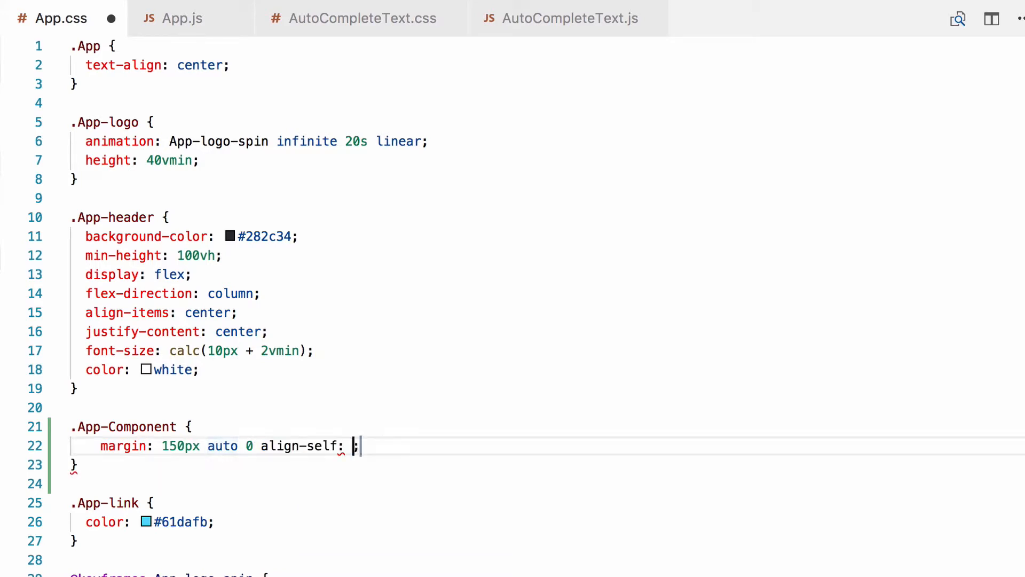
{"action": "key", "text": "Backspace"}
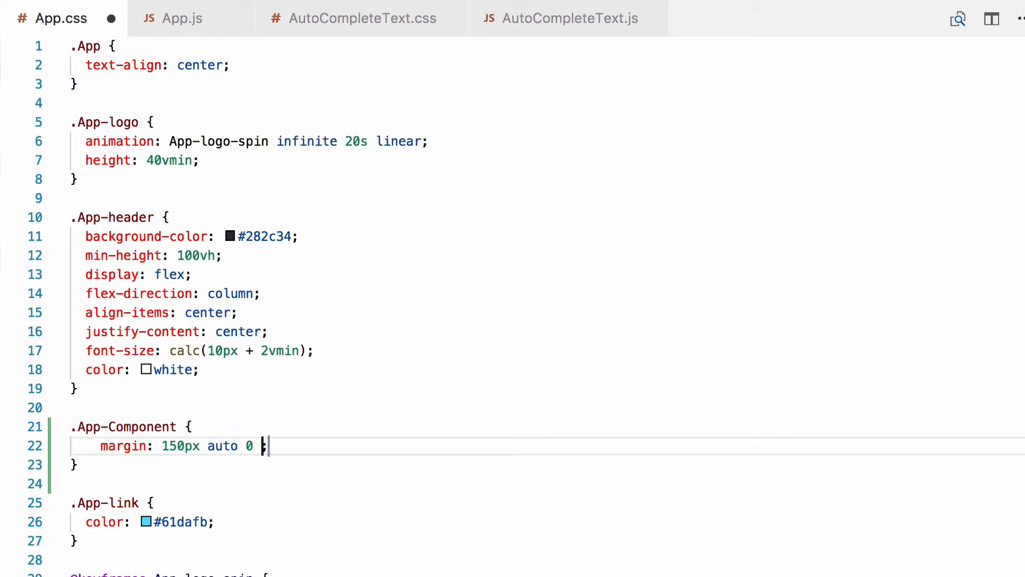
{"action": "type", "text": "auto"}
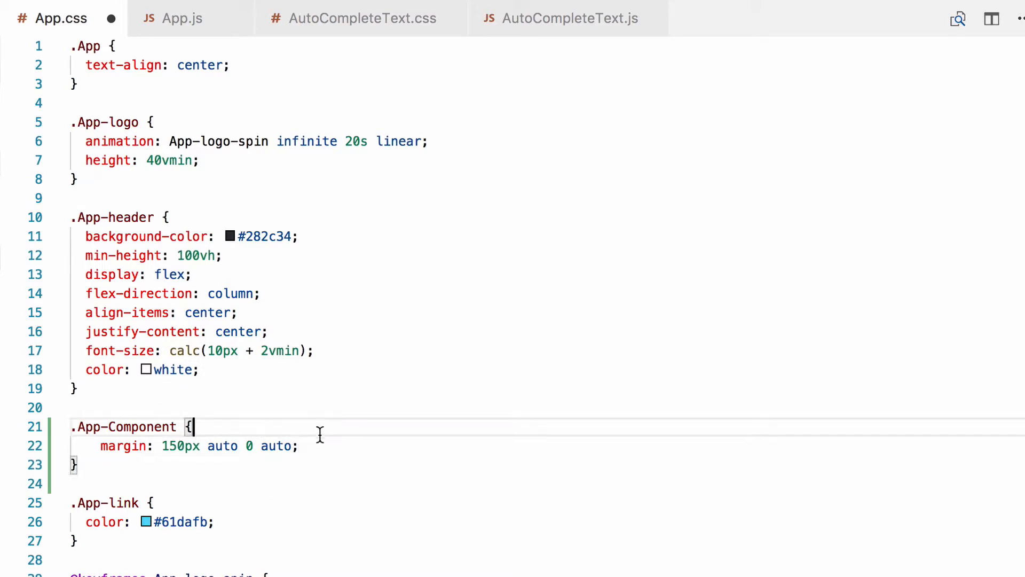
- Start giving .App-Component a fixed width of 600px
{"action": "key", "text": "Enter"}
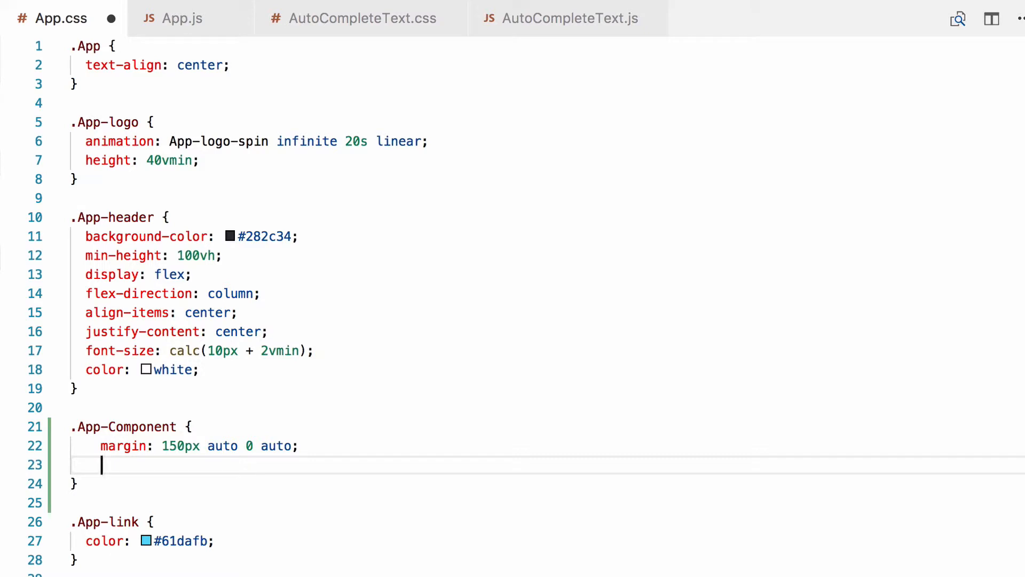
{"action": "type", "text": "widt"}
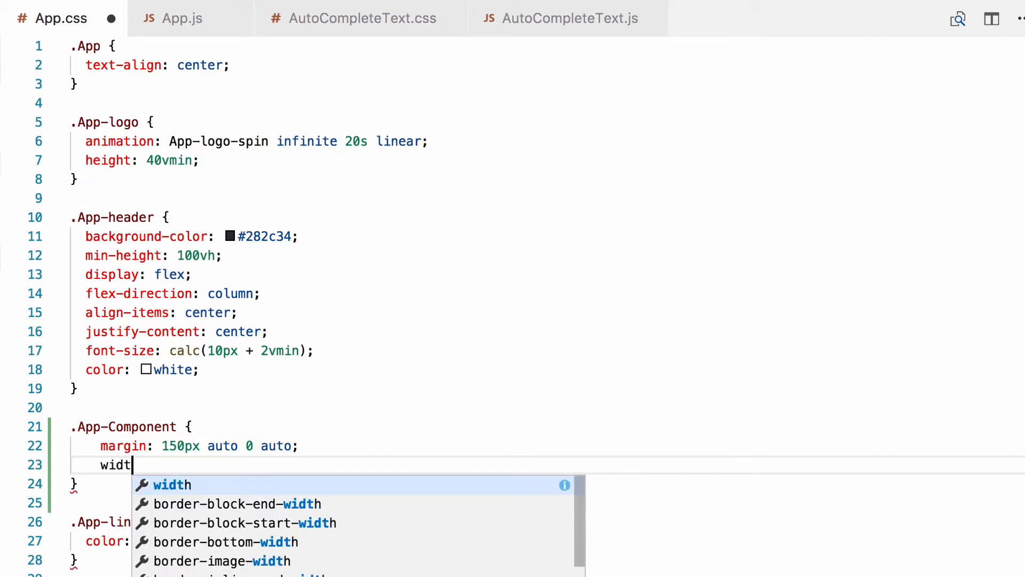
{"action": "type", "text": "h: 600p"}
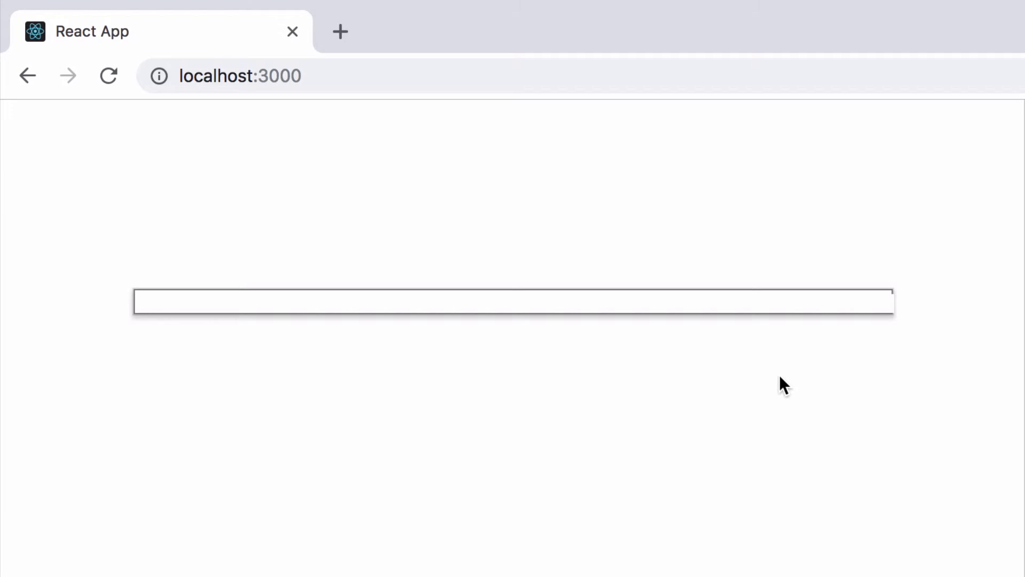
- Enter 'da' in the recentered field to confirm Damien and David are suggested
{"action": "type", "text": "da"}
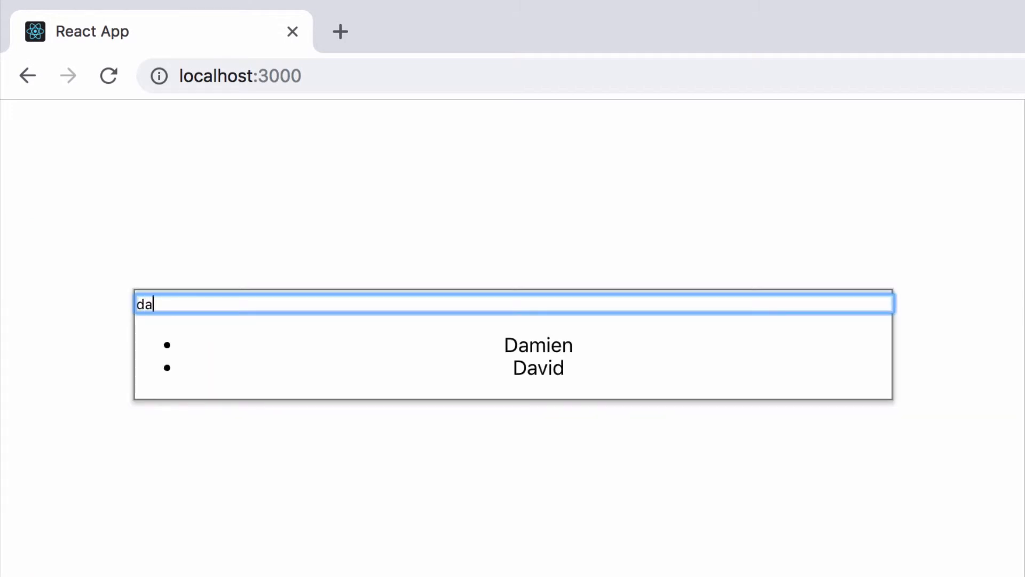
{"action": "mouse_move", "coordinate": [601, 361]}
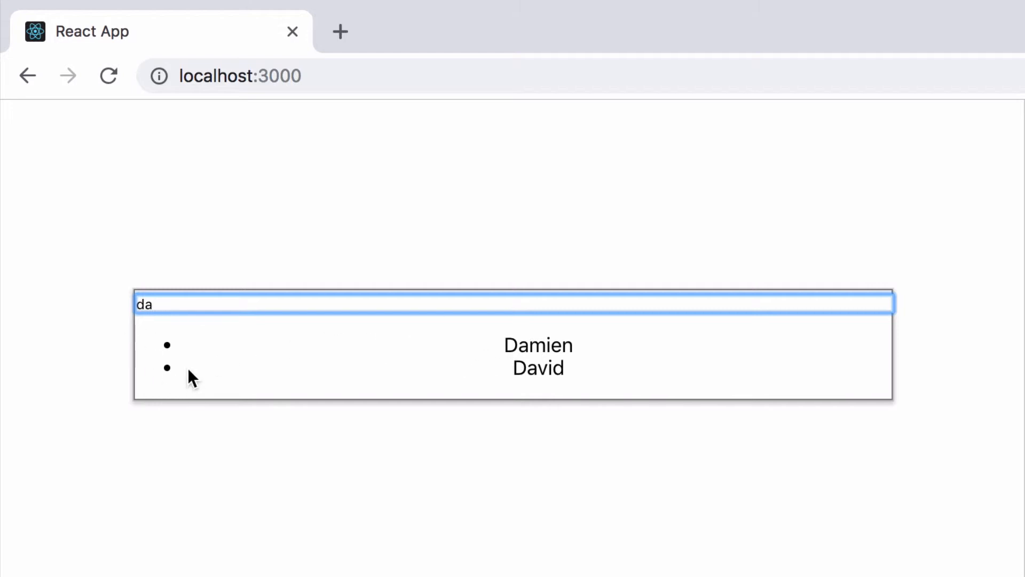
{"action": "mouse_move", "coordinate": [209, 370]}
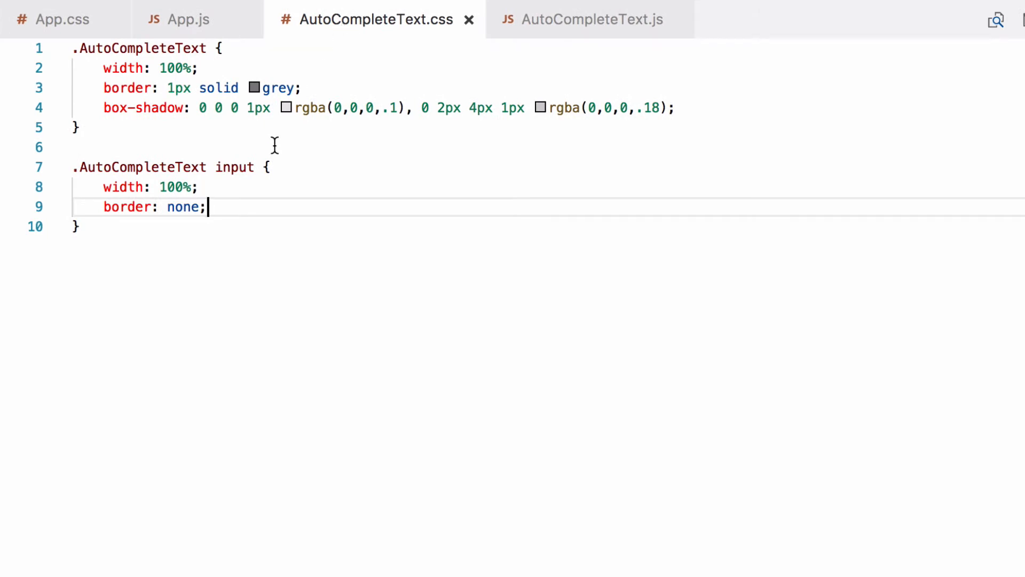
{"action": "mouse_move", "coordinate": [710, 117]}
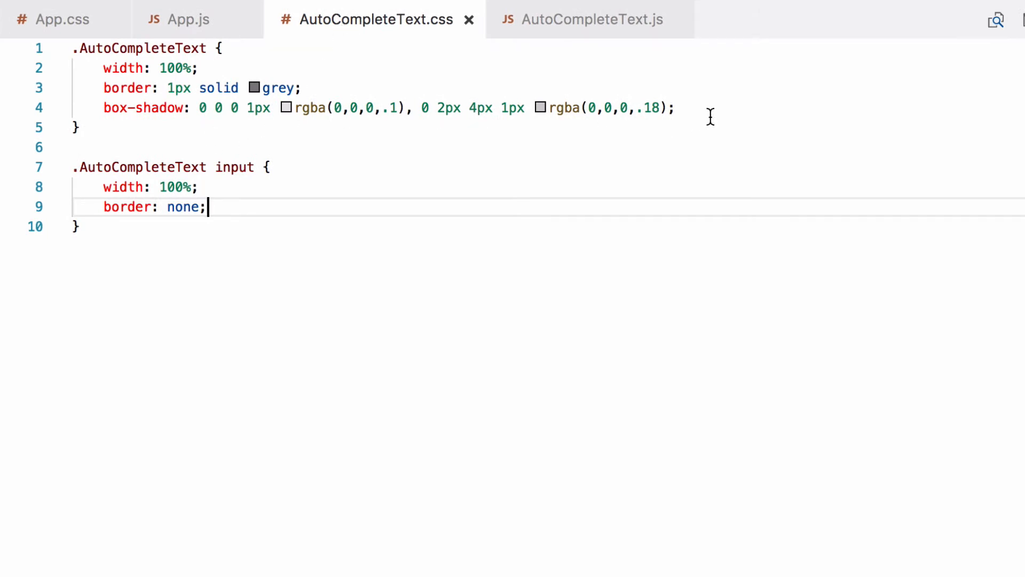
- Set font-family Arial, Helvetica, sans-serif, and add a .AutoCompleteText ul rule with list-style-type none and text-align left
{"action": "type", "text": "font-family: Arial, Helvetica, sans-serif;"}
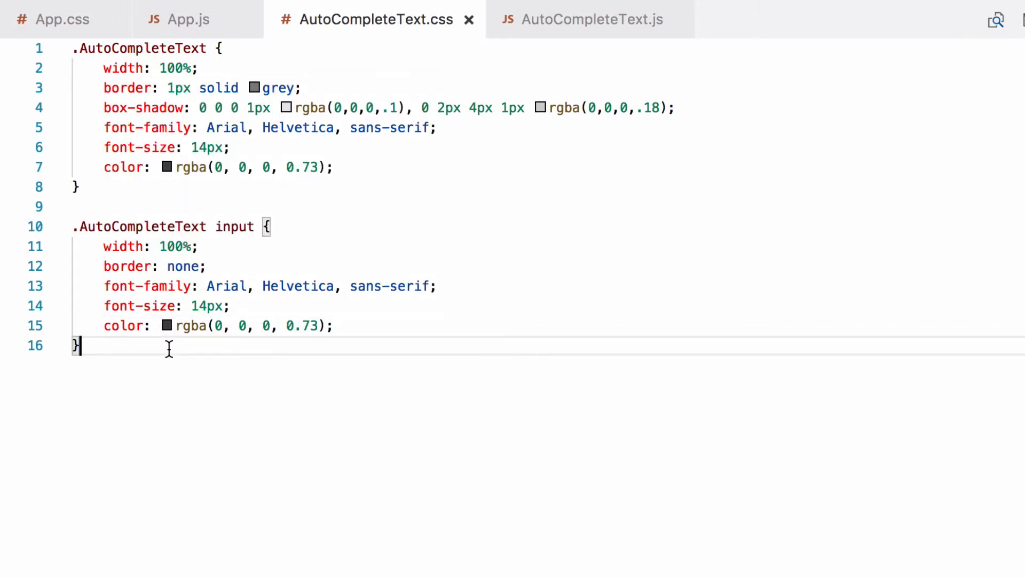
{"action": "type", "text": ".Au"}
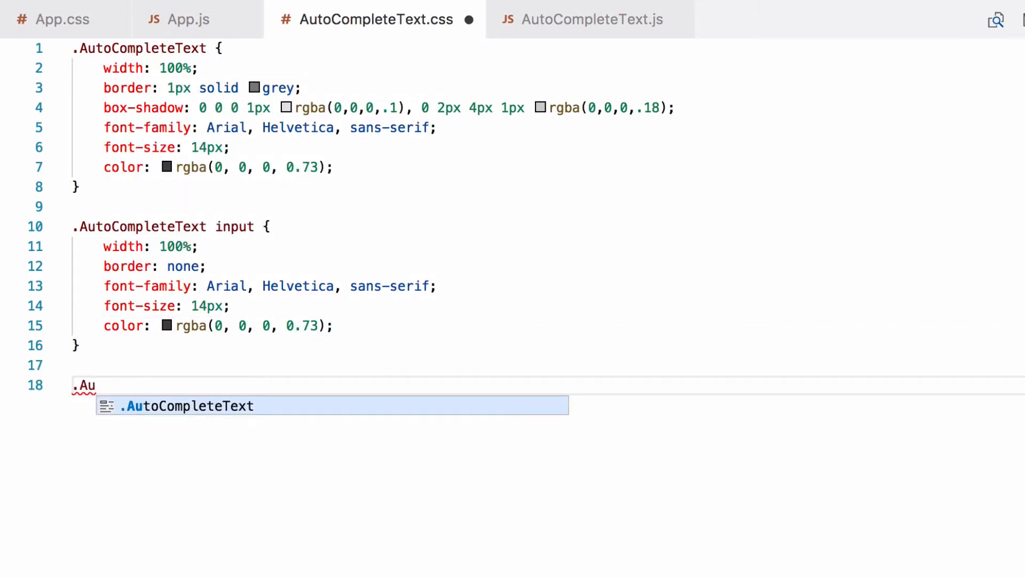
{"action": "type", "text": "toCompleteText ul {"}
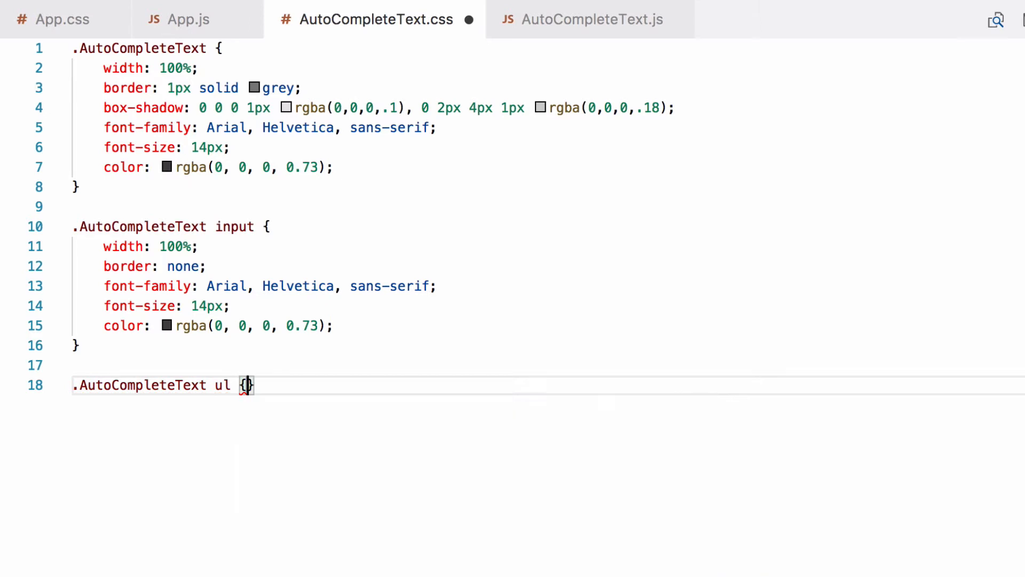
{"action": "type", "text": "lis"}
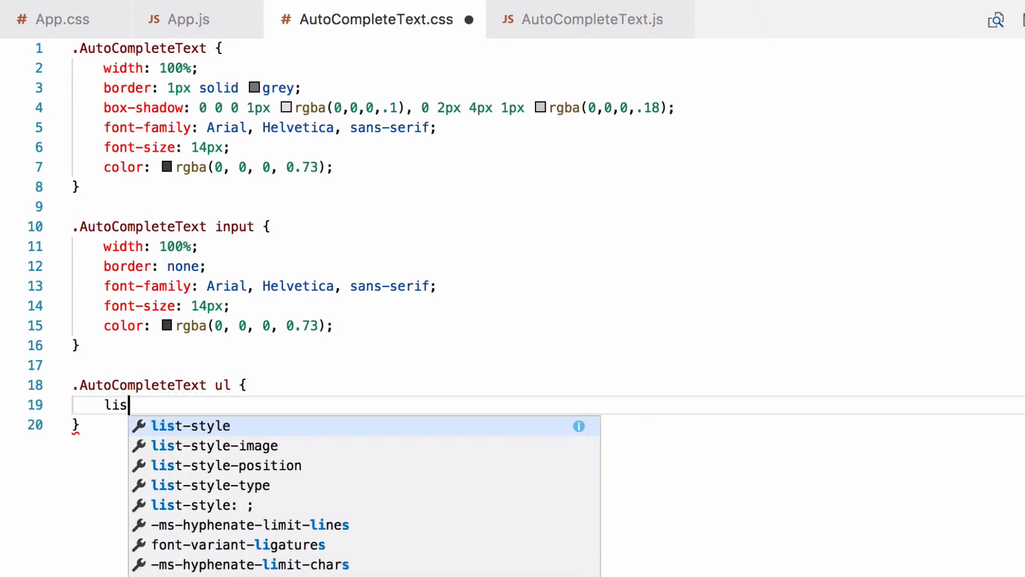
{"action": "type", "text": "t-style-type: none"}
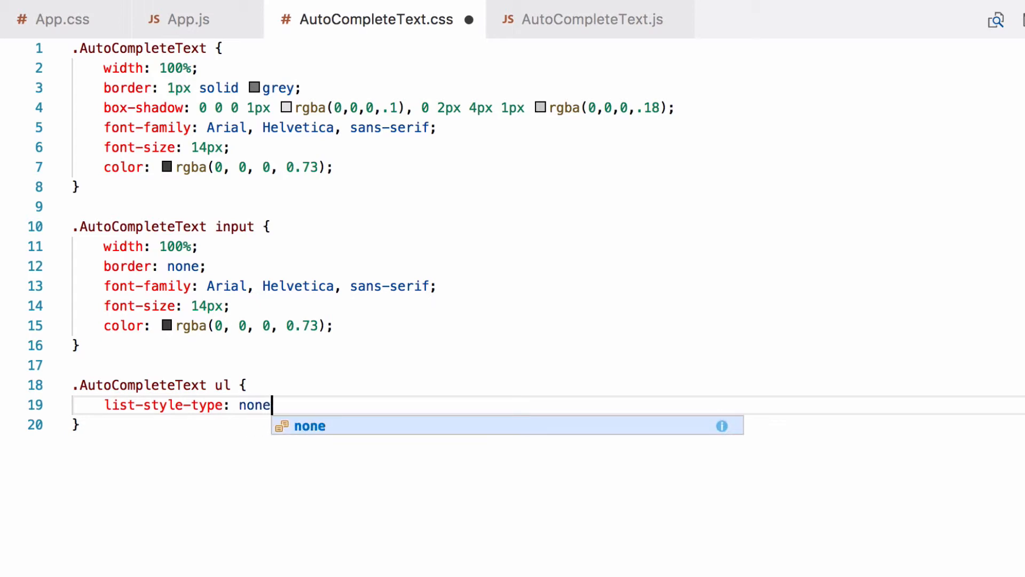
{"action": "key", "text": "Enter"}
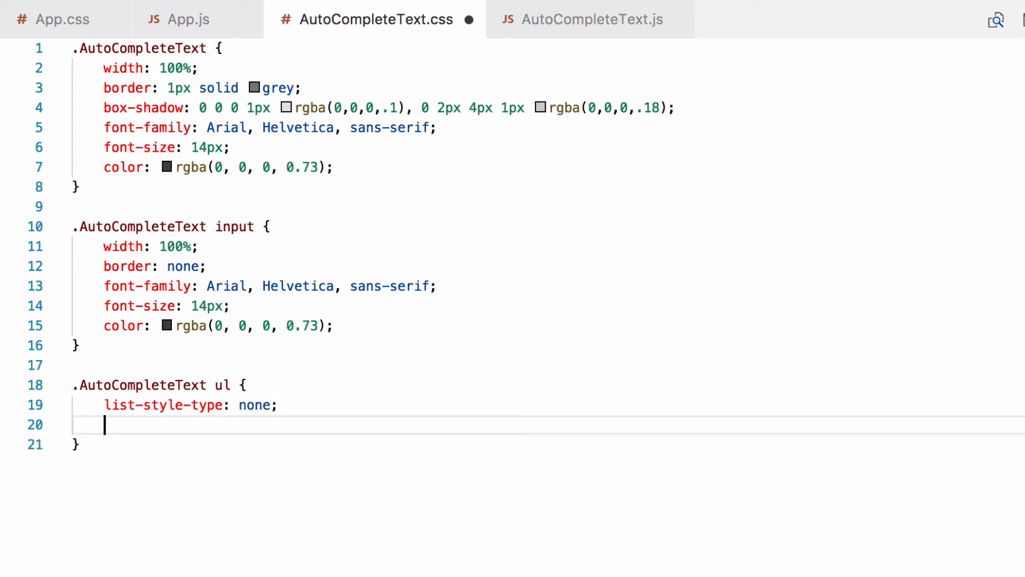
{"action": "type", "text": "text-align:"}
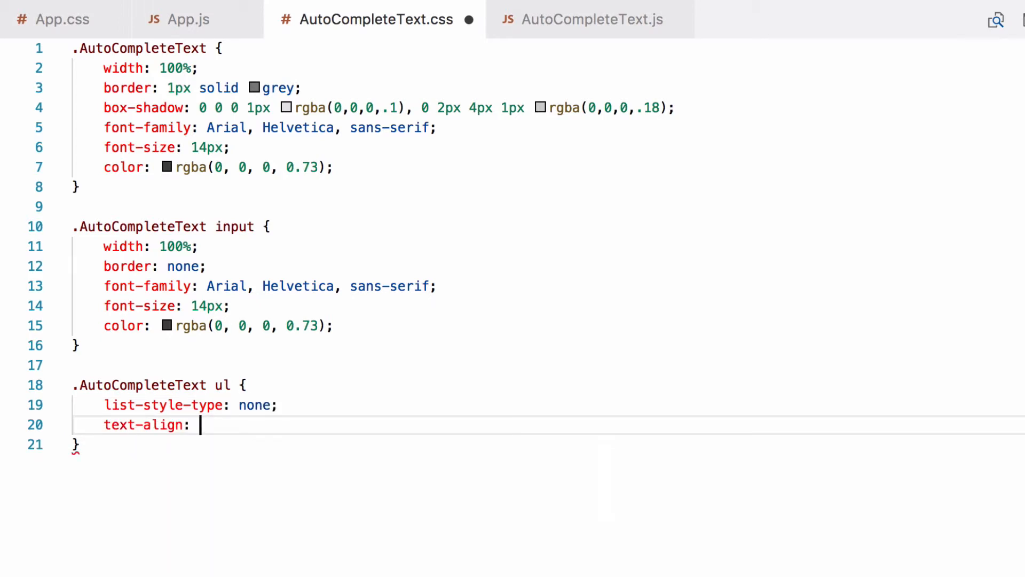
{"action": "type", "text": "left;"}
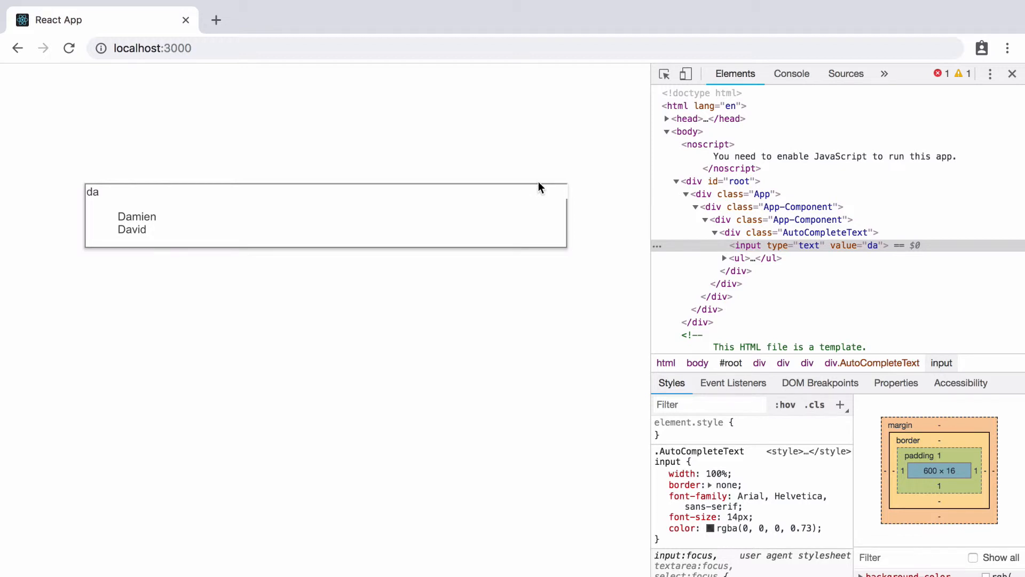
{"action": "mouse_move", "coordinate": [490, 190]}
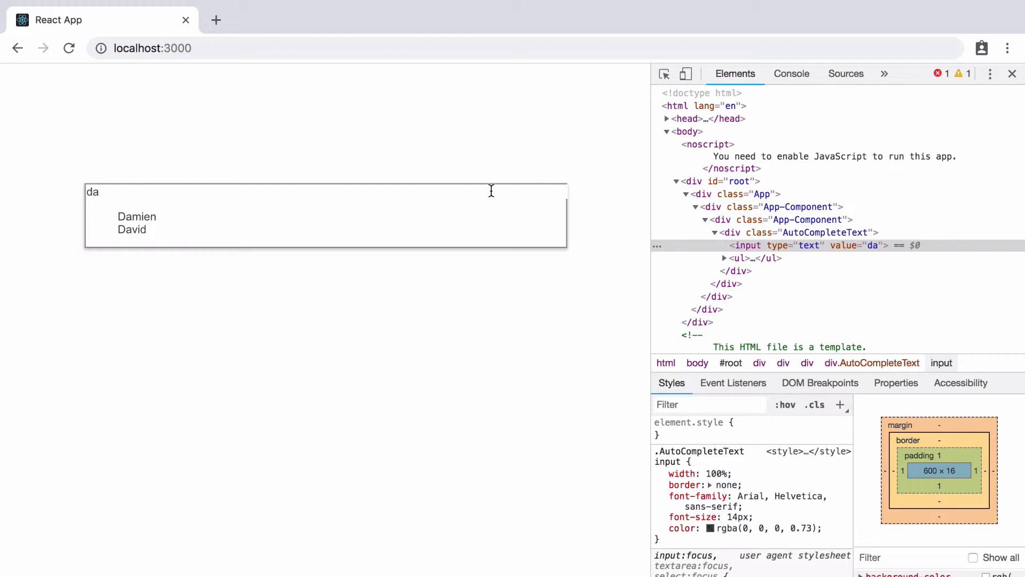
{"action": "mouse_move", "coordinate": [534, 192]}
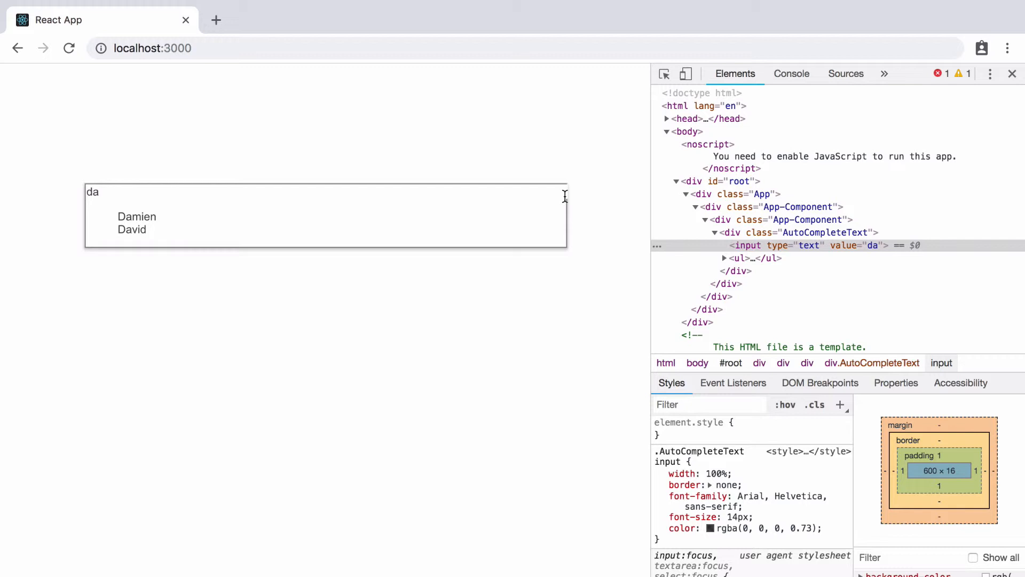
{"action": "mouse_move", "coordinate": [551, 211]}
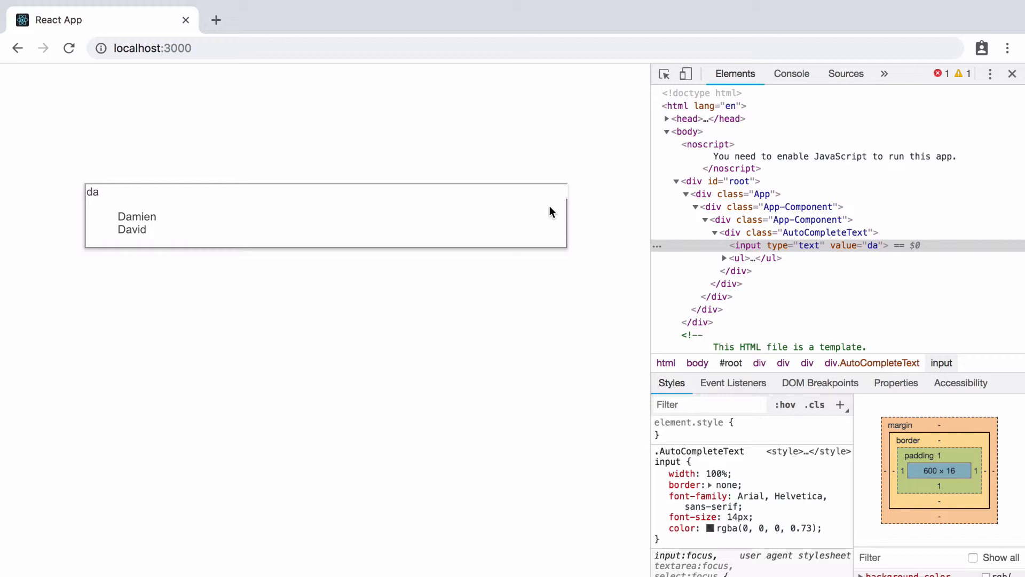
{"action": "mouse_move", "coordinate": [738, 257]}
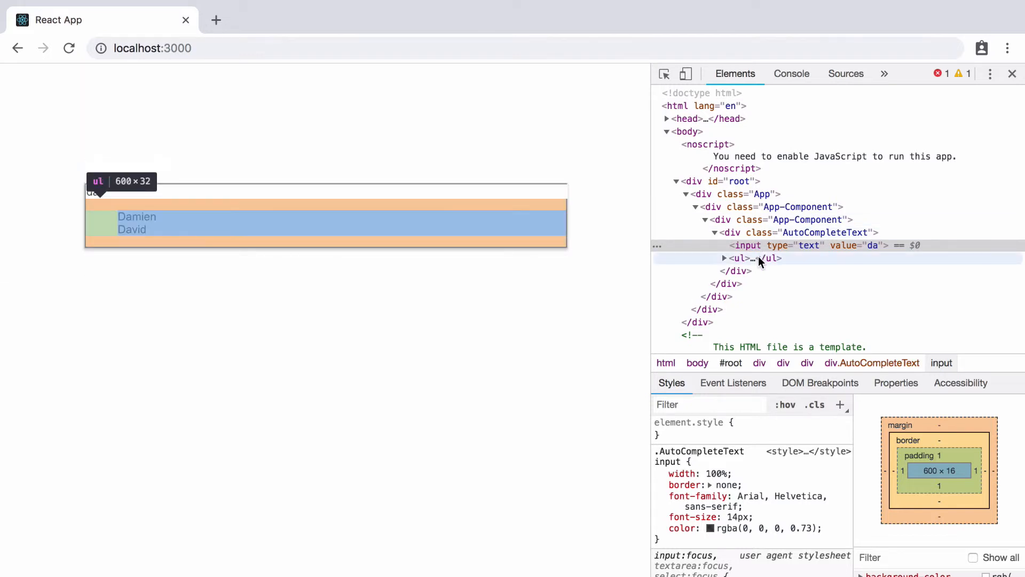
{"action": "mouse_move", "coordinate": [747, 245]}
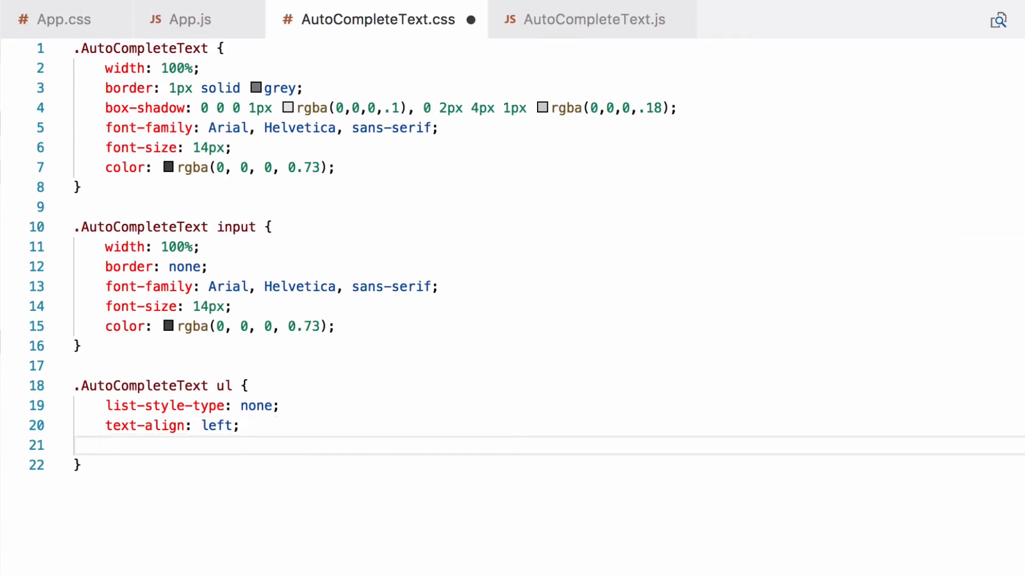
- Add a .AutoCompleteText li rule with margin 0 and padding 10px 5px
{"action": "type", "text": "margin: 0"}
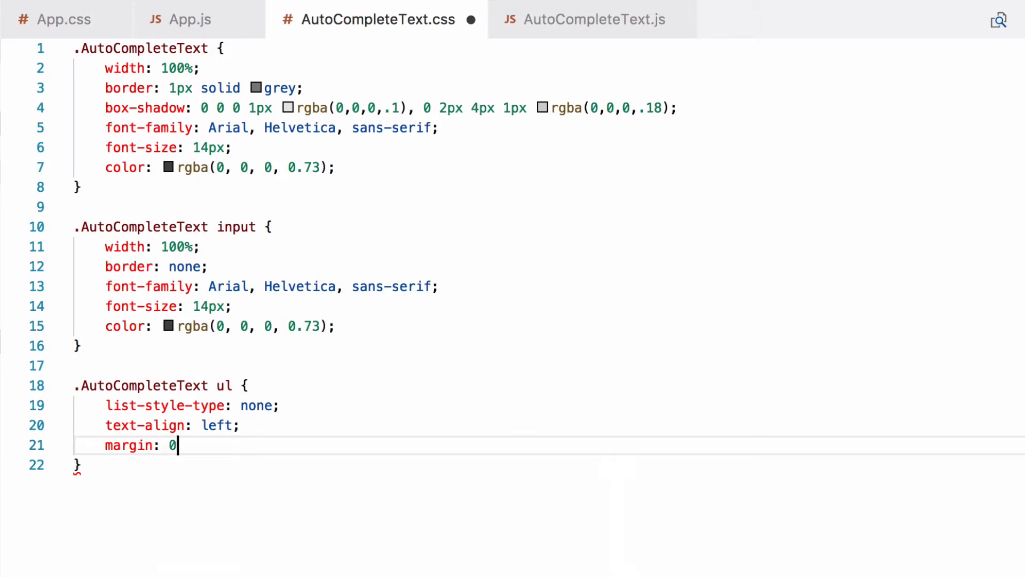
{"action": "type", "text": "padding: 0"}
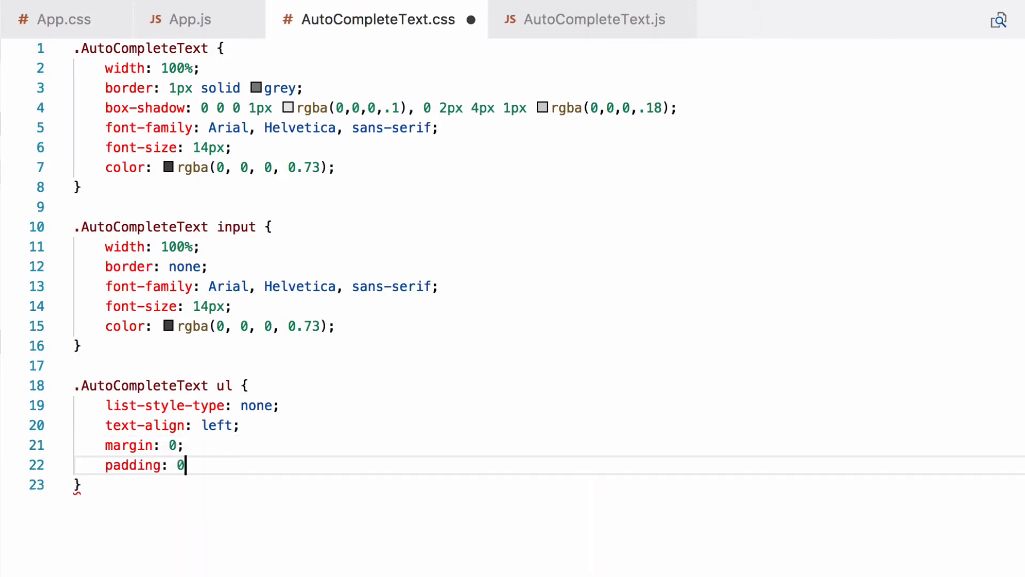
{"action": "type", "text": ";"}
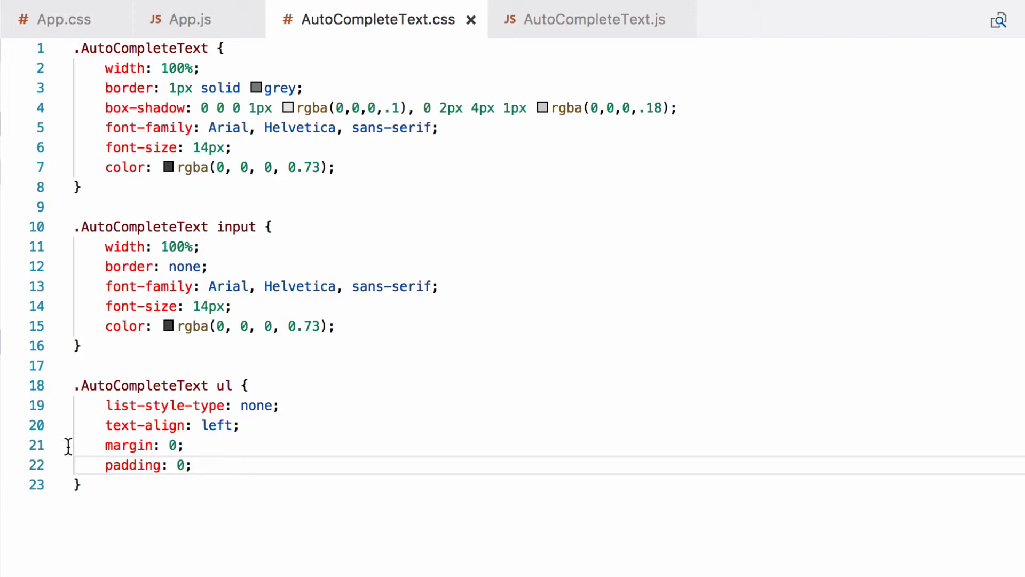
{"action": "scroll", "scroll_direction": "down", "scroll_amount": 3}
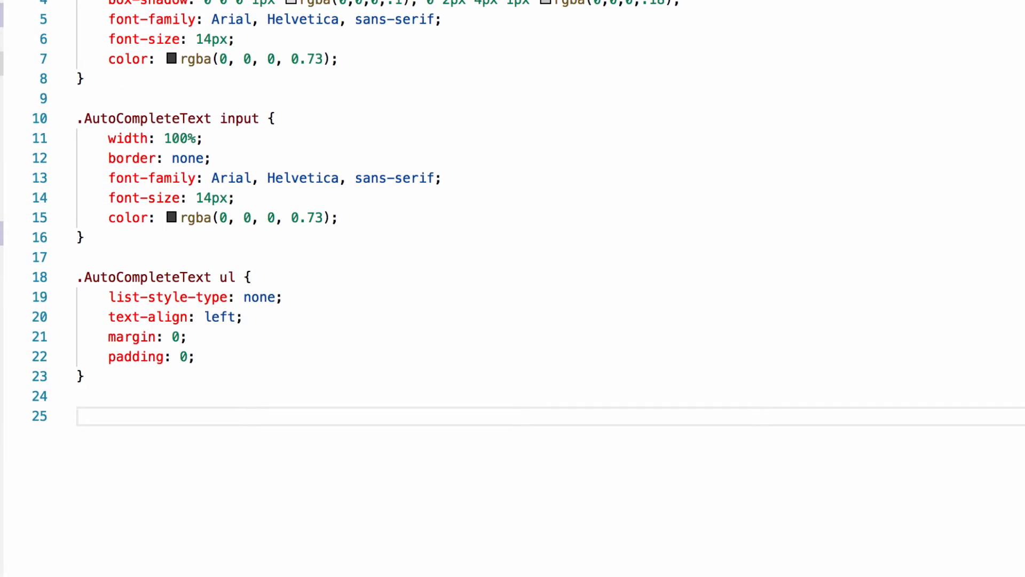
{"action": "type", "text": ".AutoCompleteText li {"}
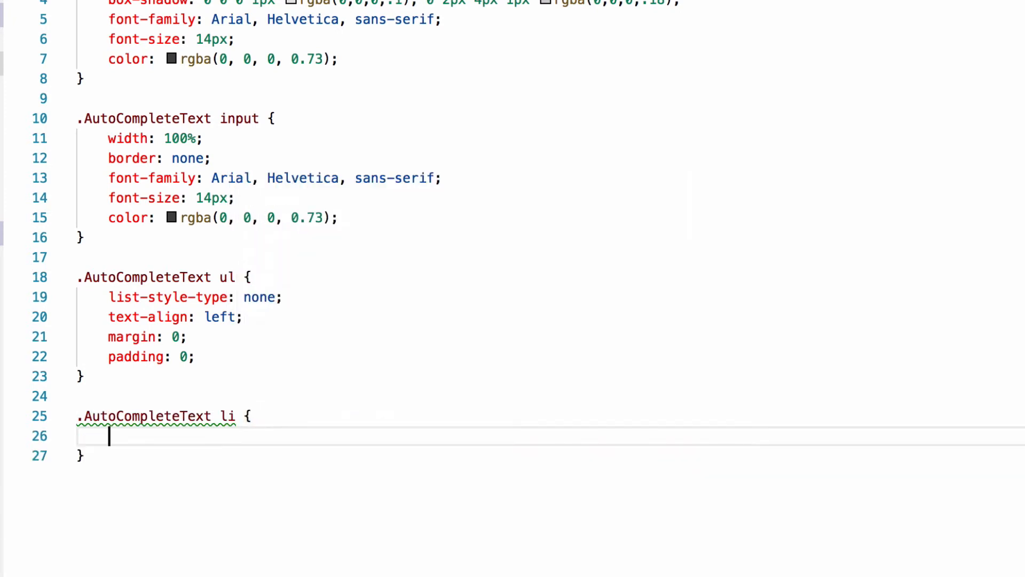
{"action": "type", "text": "padding: 10px 5px;"}
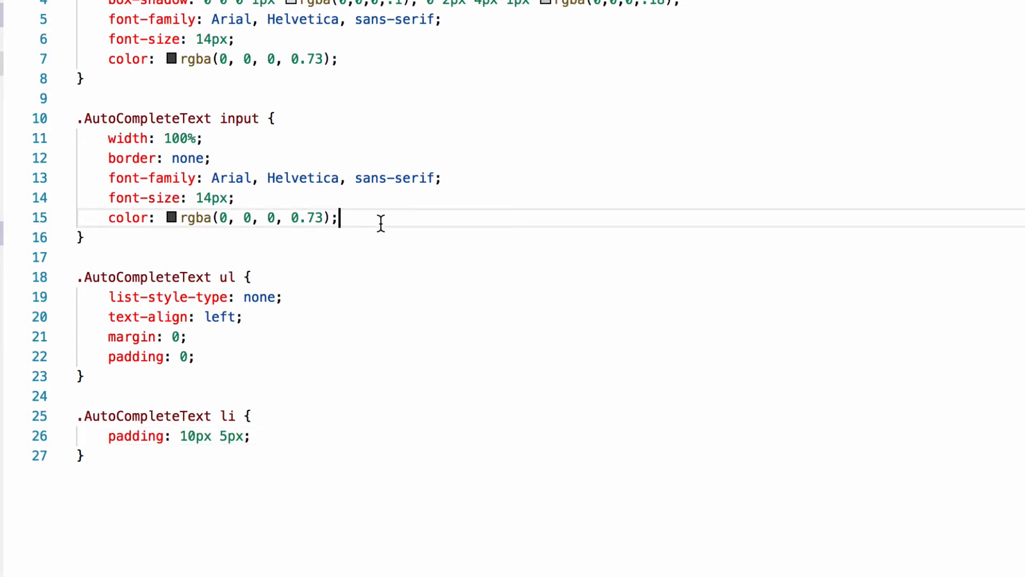
- Give the input rule padding 10px 5px and box-sizing border-box
{"action": "type", "text": "padding: 10px 5px;"}
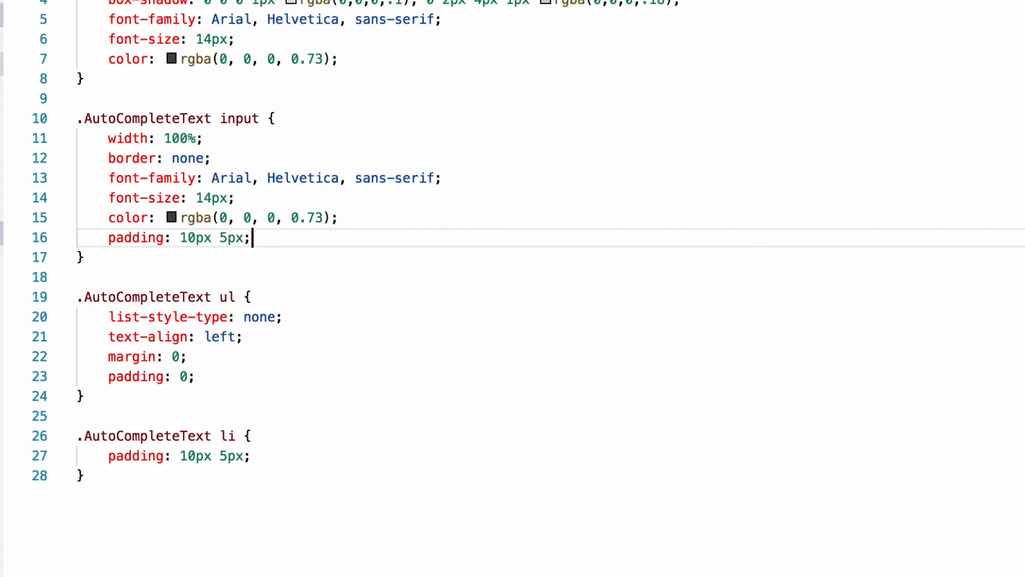
{"action": "key", "text": "Enter"}
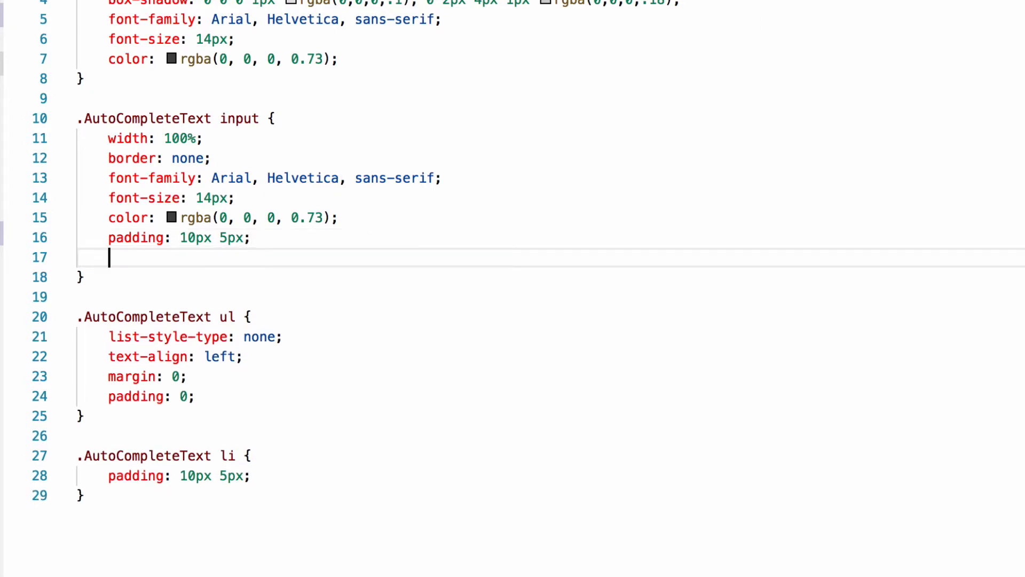
{"action": "type", "text": "box-"}
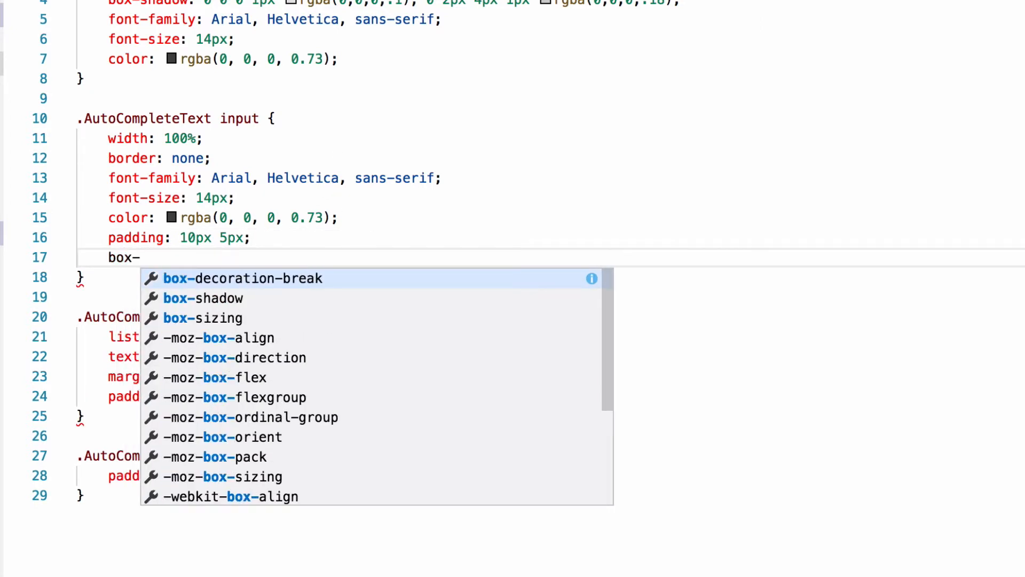
{"action": "type", "text": "sizing:"}
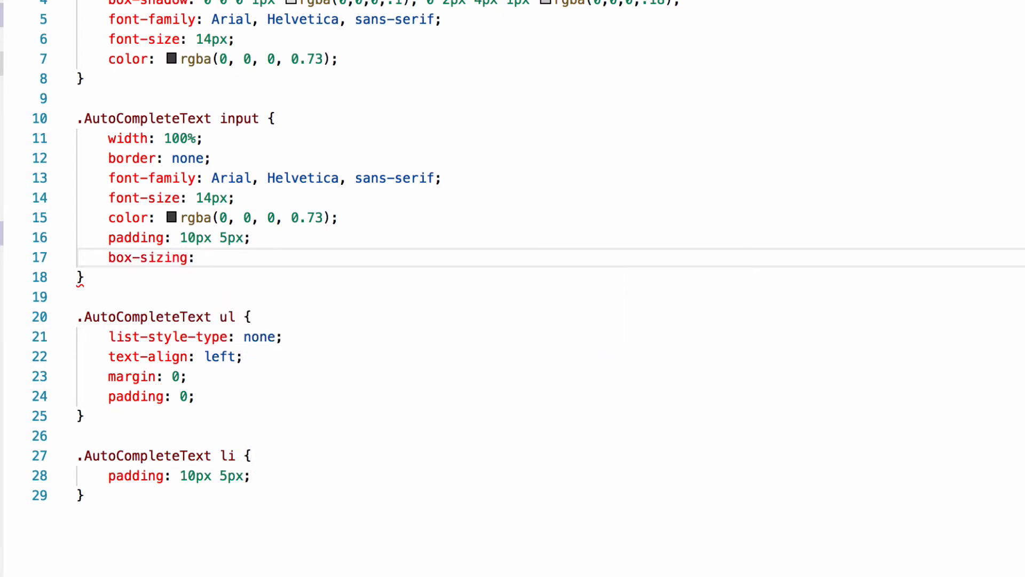
{"action": "type", "text": "border-box;"}
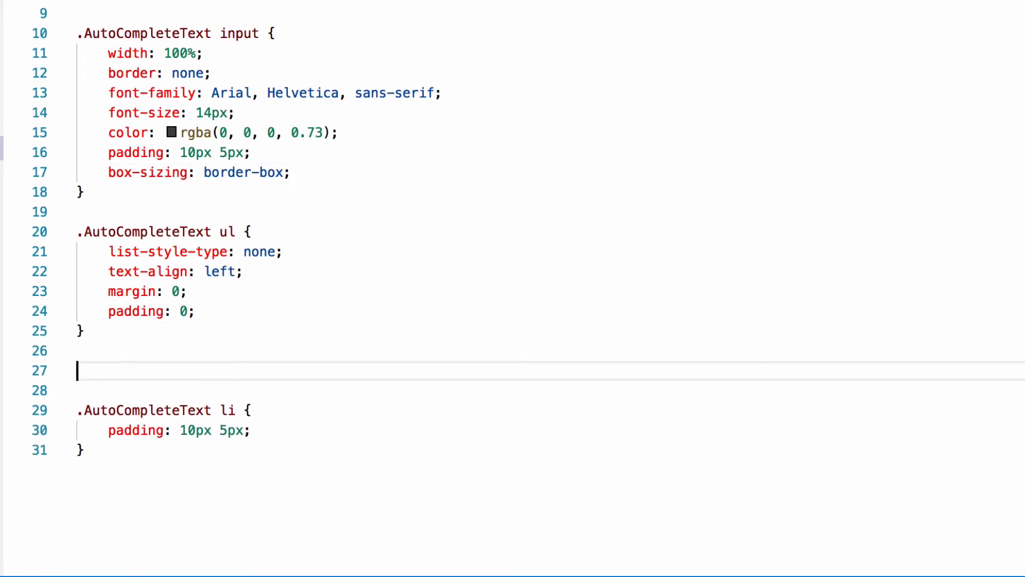
- Add a .AutoCompleteText ul::before rule with content "" and check the textbox in Chrome
{"action": "type", "text": ".AutoCompleteText ul"}
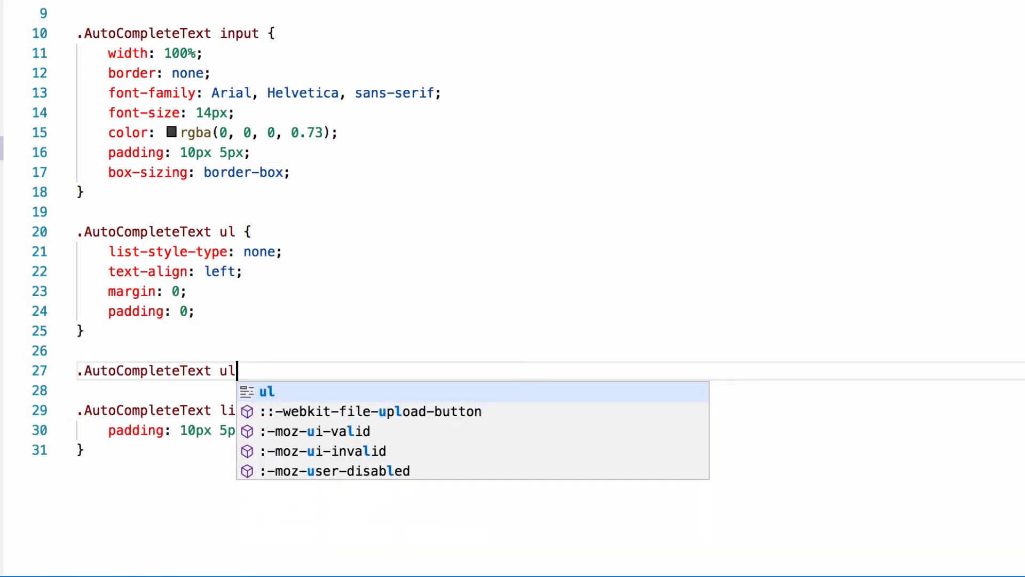
{"action": "type", "text": "::before {"}
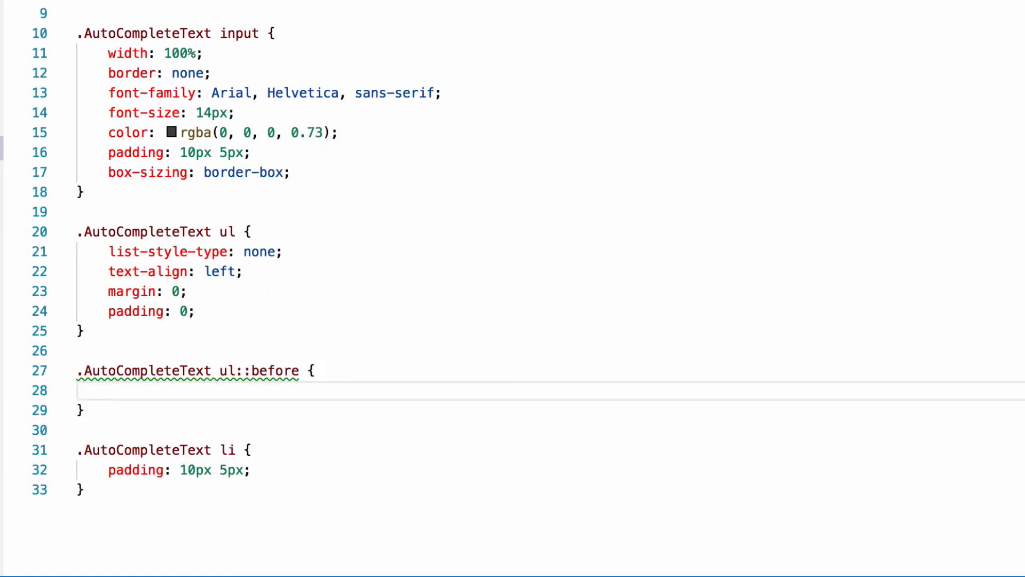
{"action": "type", "text": "content:"}
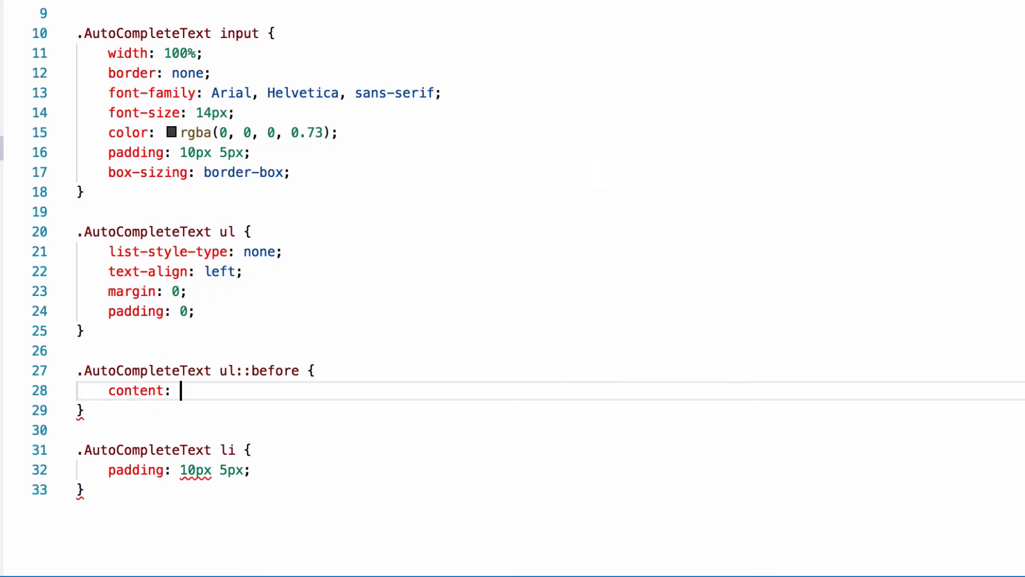
{"action": "type", "text": "\"\";"}
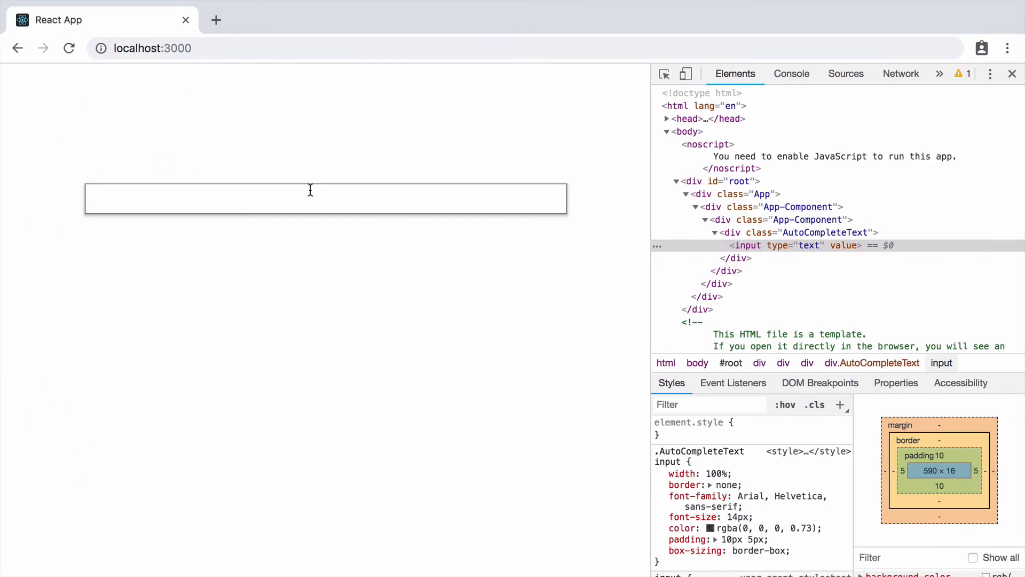
{"action": "left_click", "coordinate": [326, 198]}
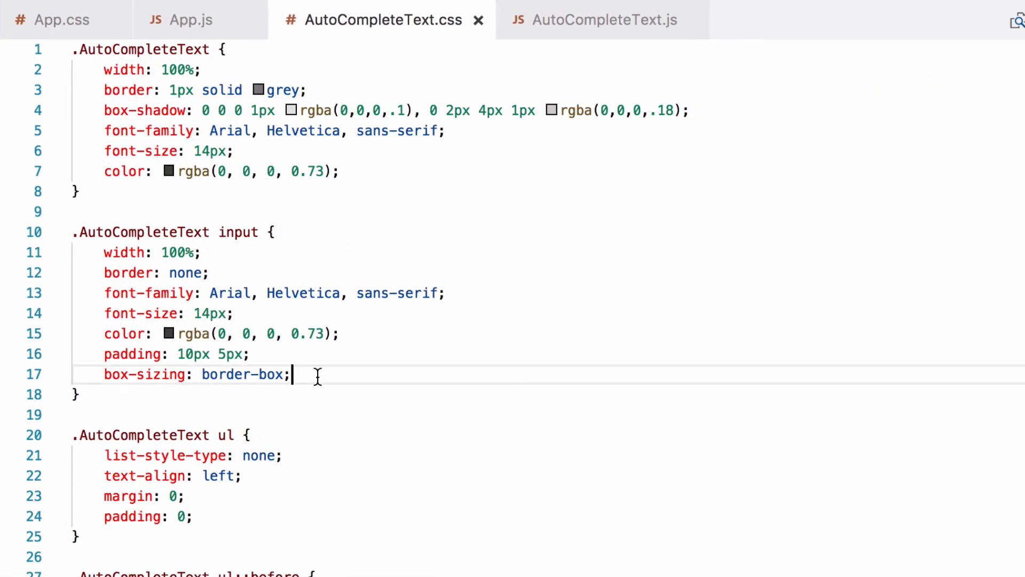
- Set outline: none on the .AutoCompleteText input rule
{"action": "type", "text": "outline"}
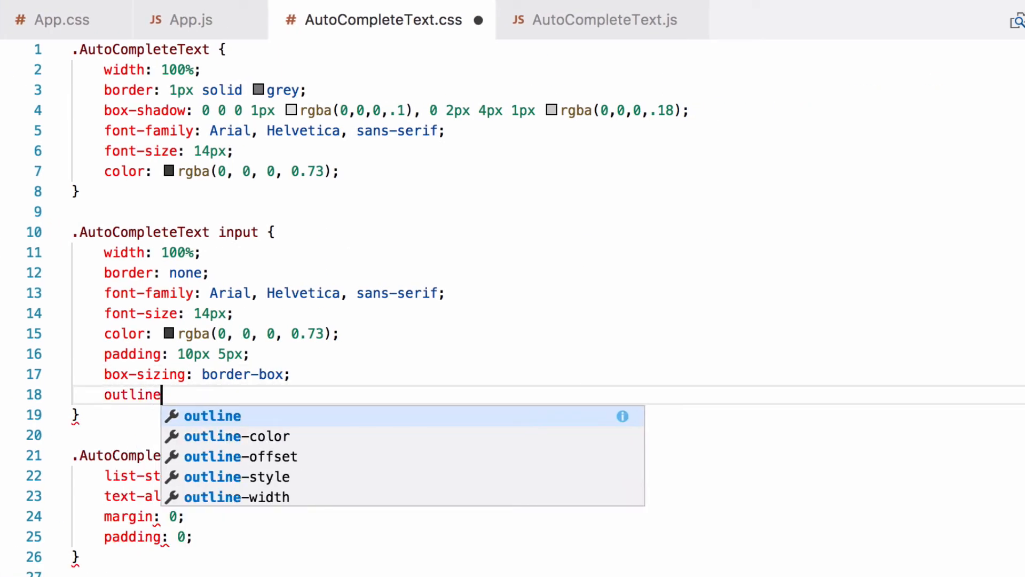
{"action": "type", "text": ": none"}
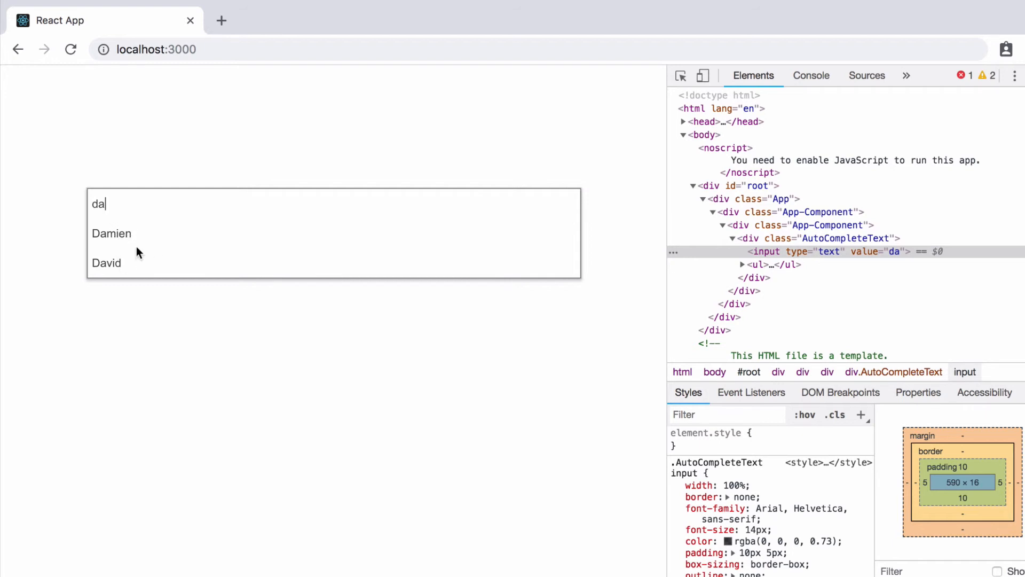
{"action": "mouse_move", "coordinate": [136, 238]}
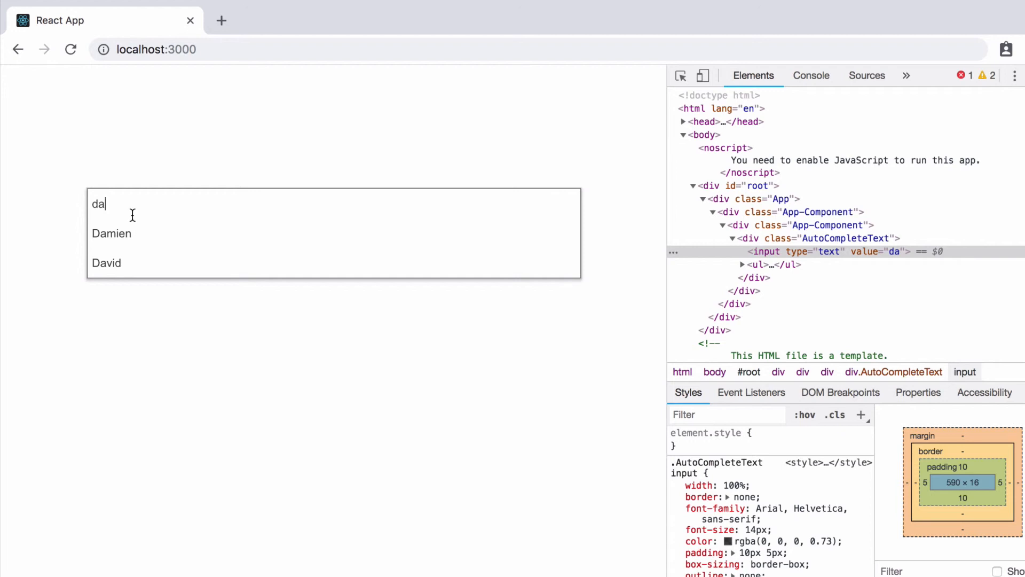
{"action": "mouse_move", "coordinate": [171, 240]}
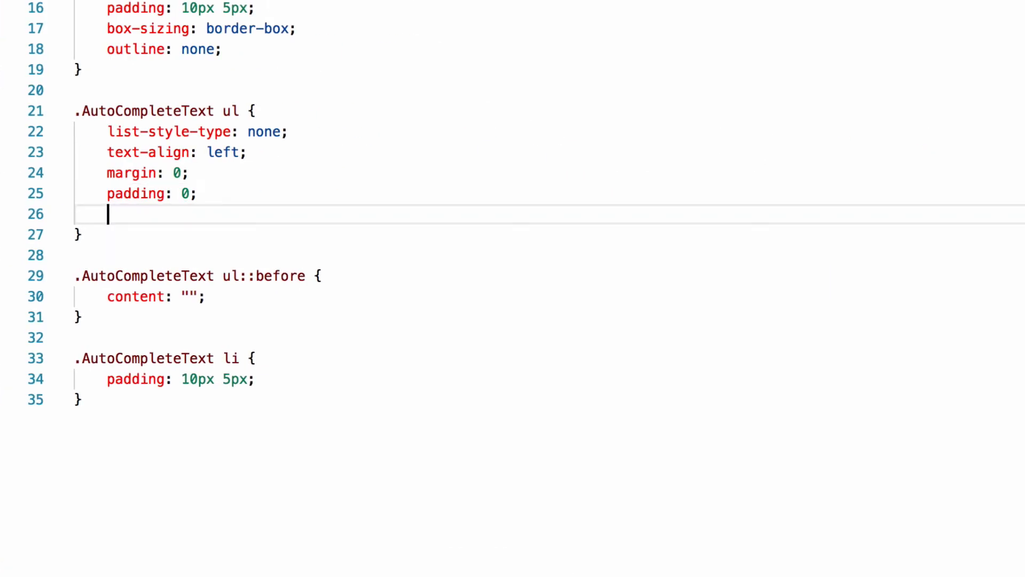
- Give ul a 1px solid grey top border and li a pointer cursor
{"action": "type", "text": "border-to"}
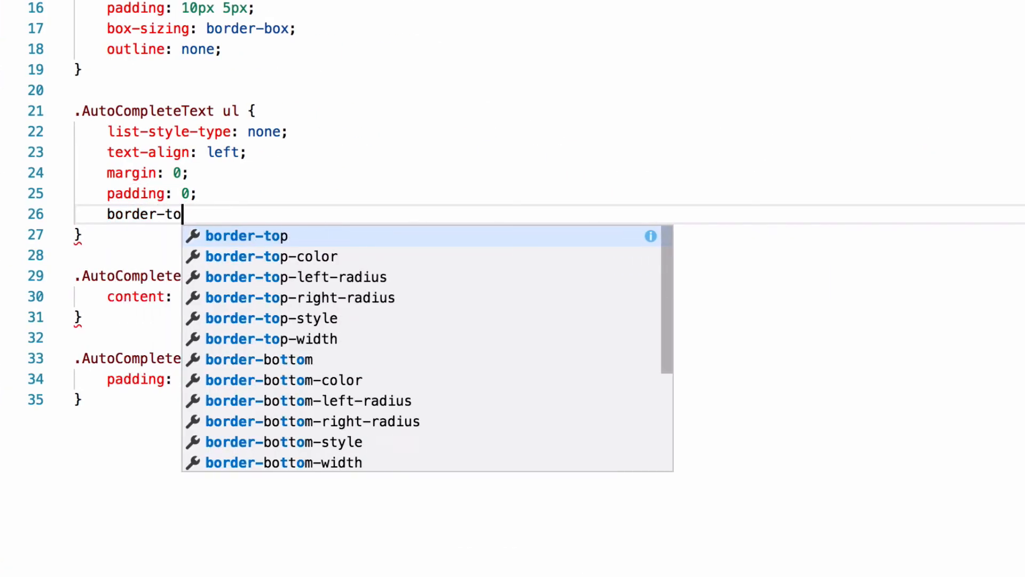
{"action": "type", "text": "p: 1px solid grey"}
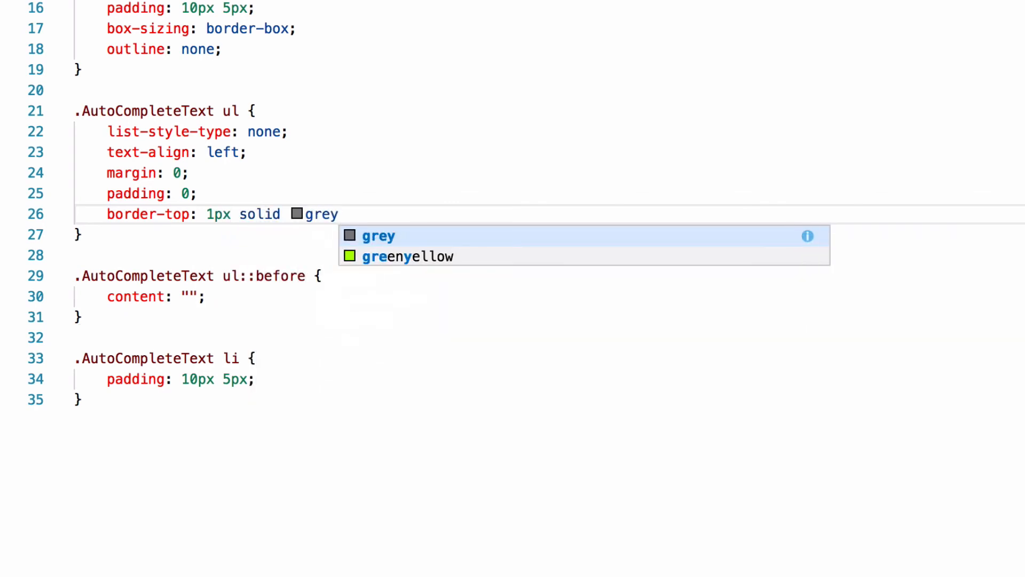
{"action": "left_click", "coordinate": [378, 236]}
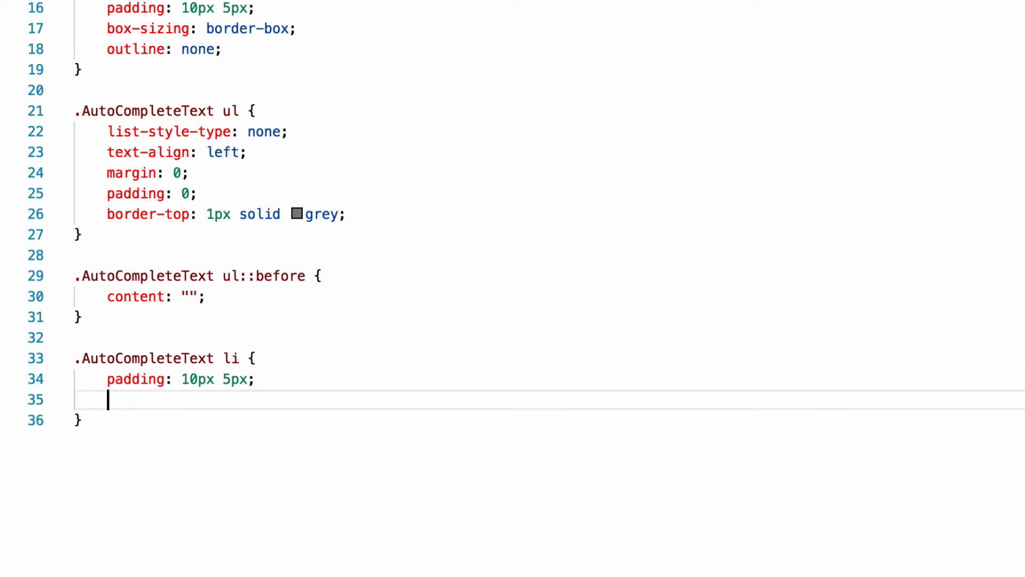
{"action": "type", "text": "cursor: pointer;"}
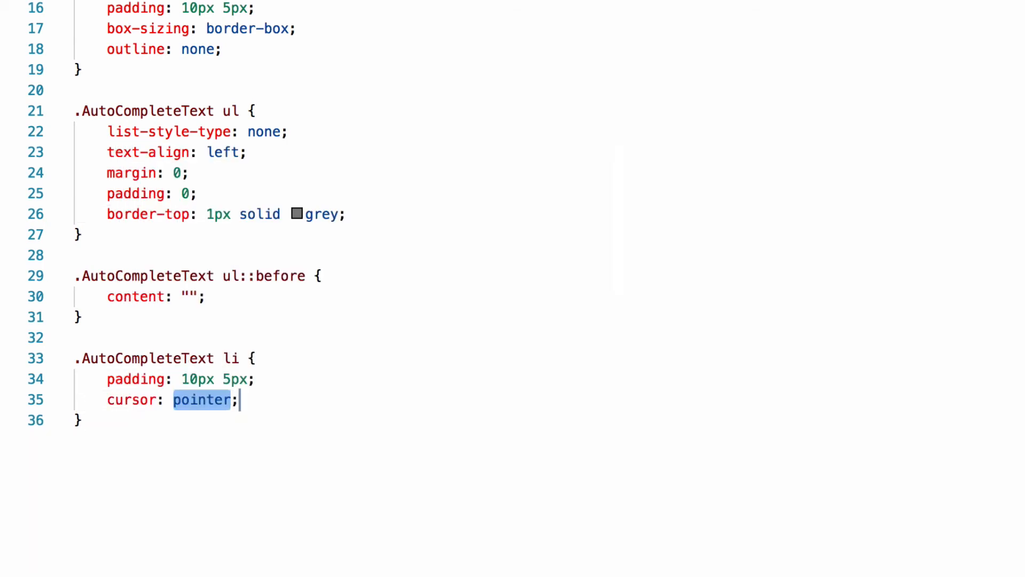
- Add a li:hover rule with underline text-decoration and rgba(128,128,128,0.20) background
{"action": "key", "text": "Enter"}
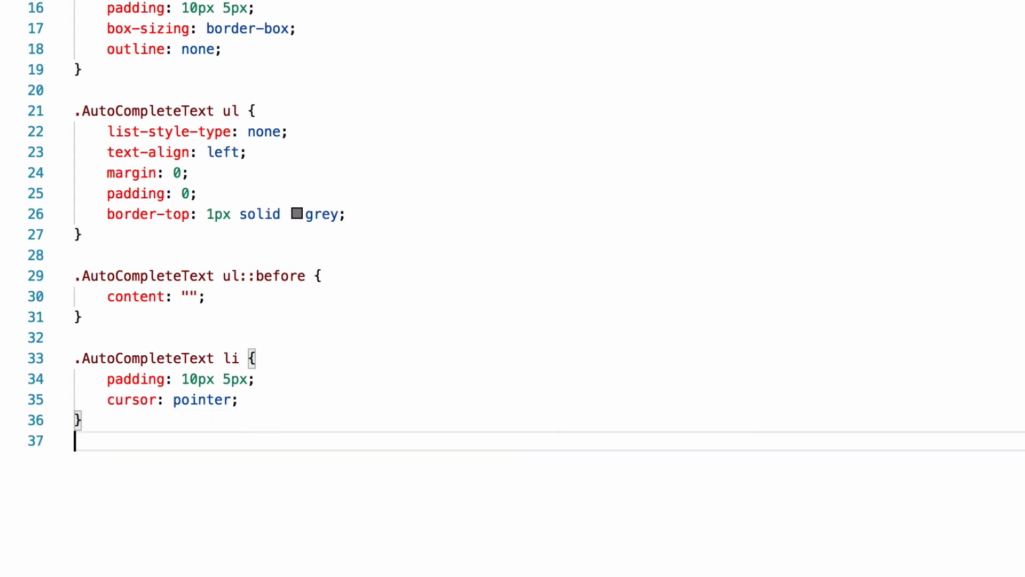
{"action": "type", "text": ".Au"}
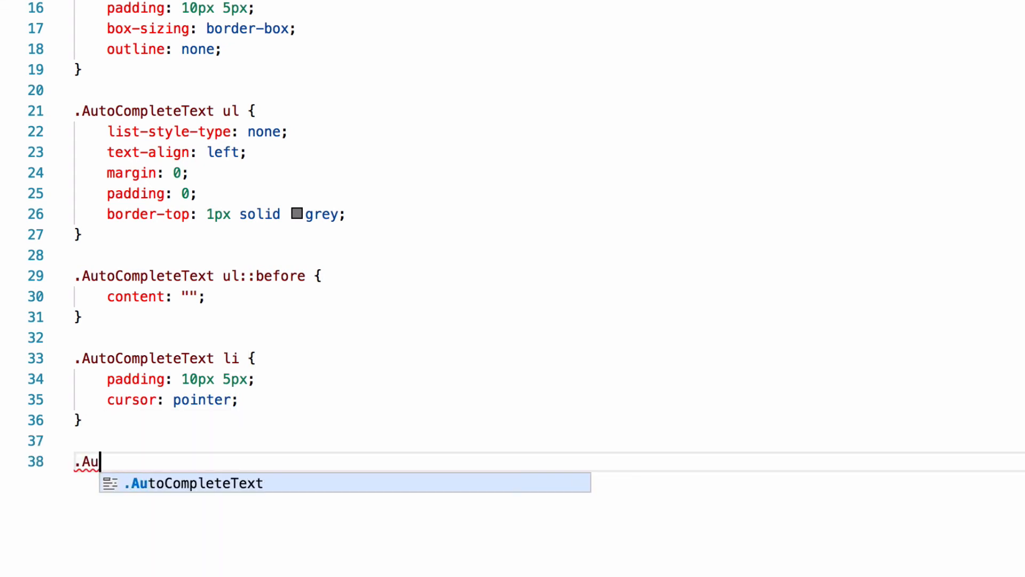
{"action": "type", "text": "toCompleteText li:"}
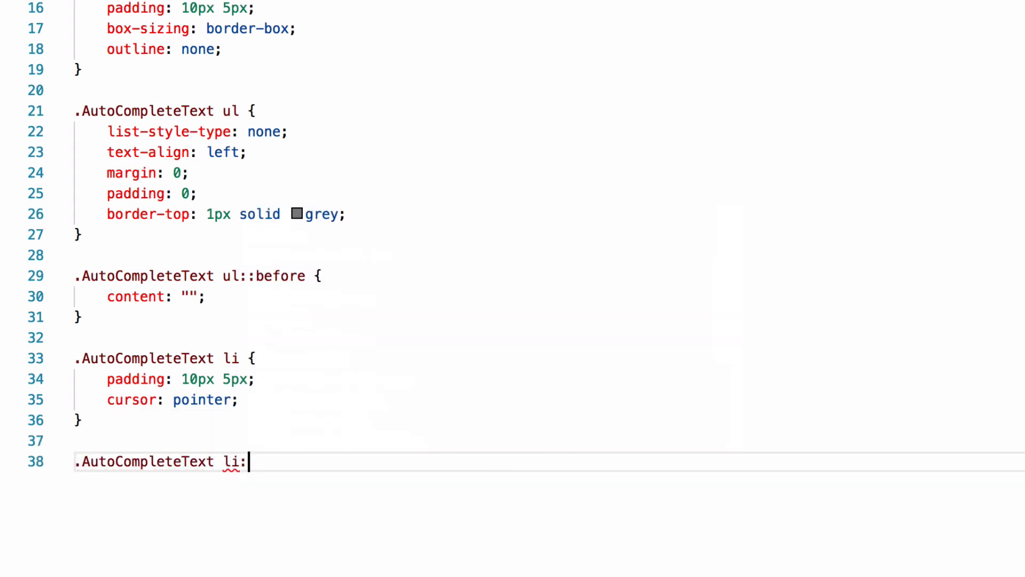
{"action": "type", "text": "hover {"}
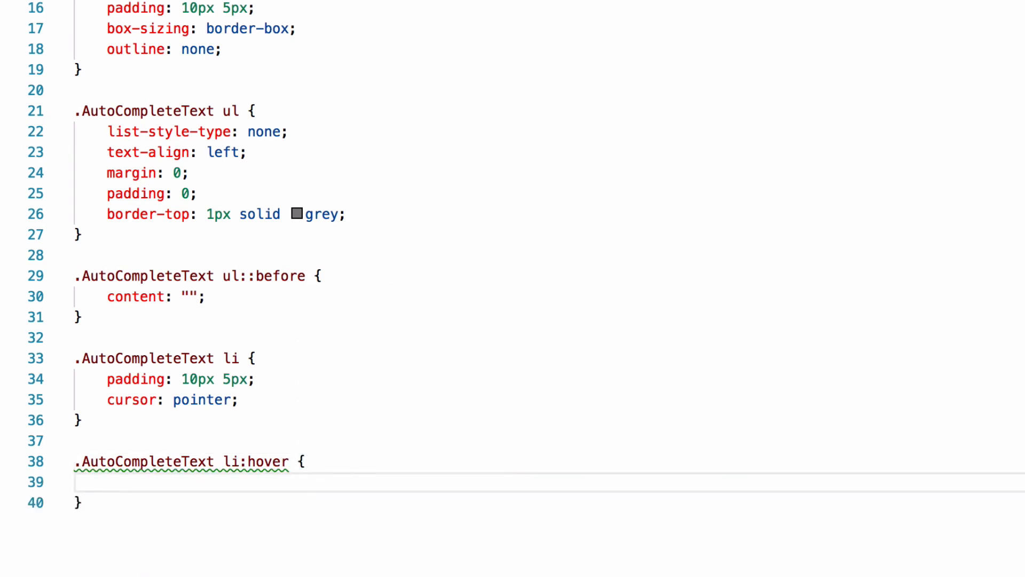
{"action": "type", "text": "text-decoration: underline;"}
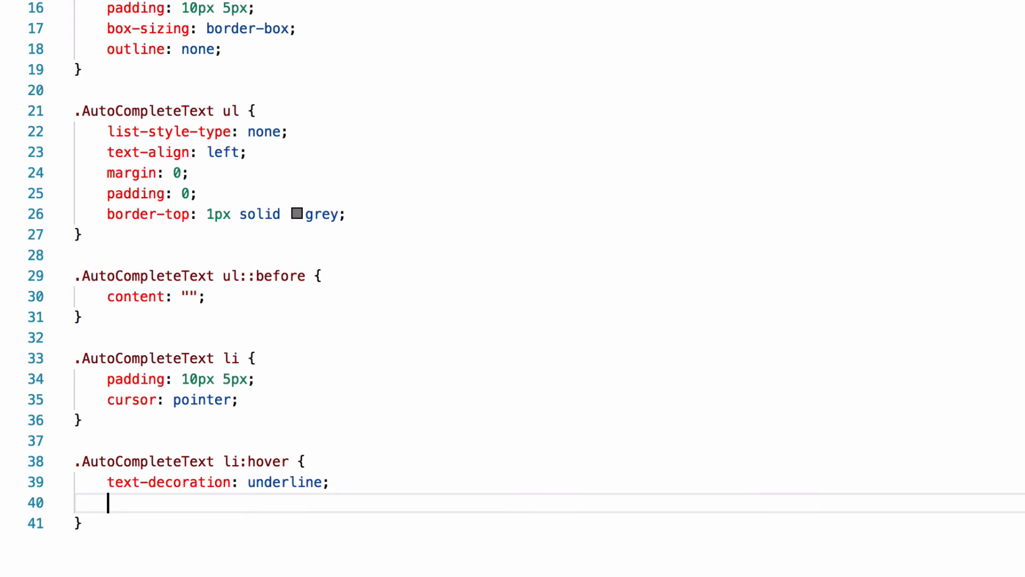
{"action": "type", "text": "background-color: rgba(128, 128, 128, 0.20);"}
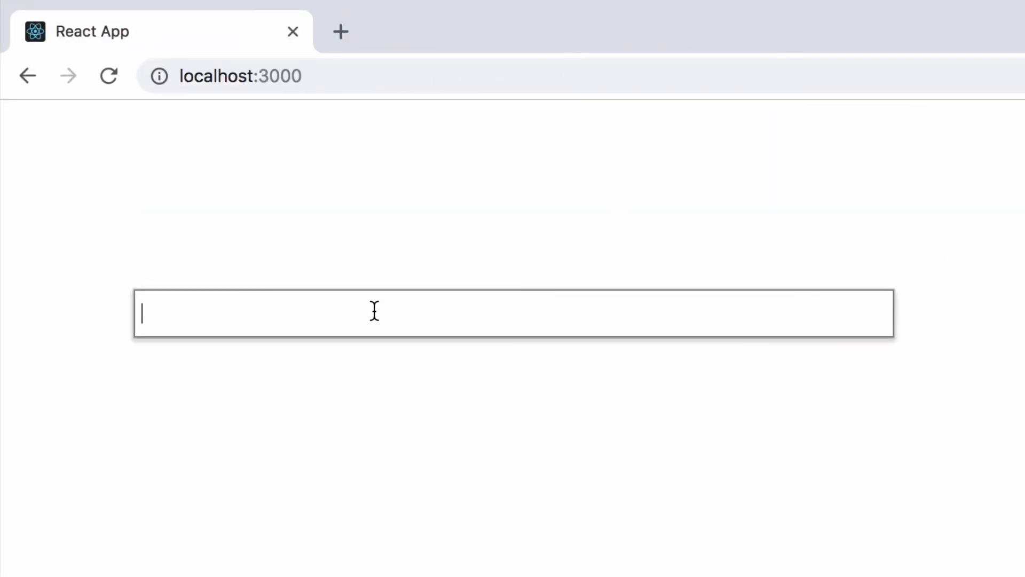
- Enter da and choose Damien from the suggestions to fill the textbox
{"action": "type", "text": "da"}
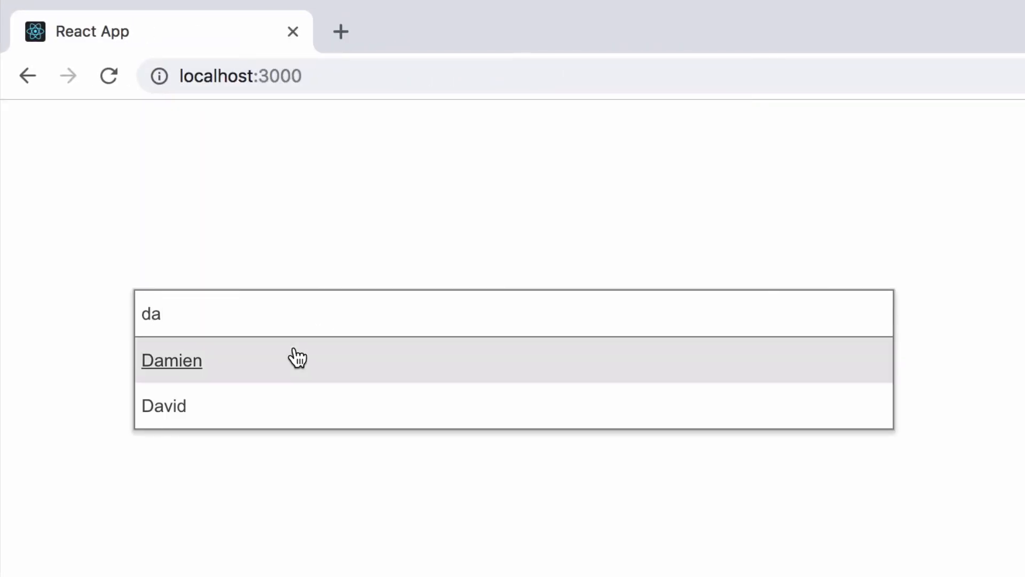
{"action": "mouse_move", "coordinate": [279, 361]}
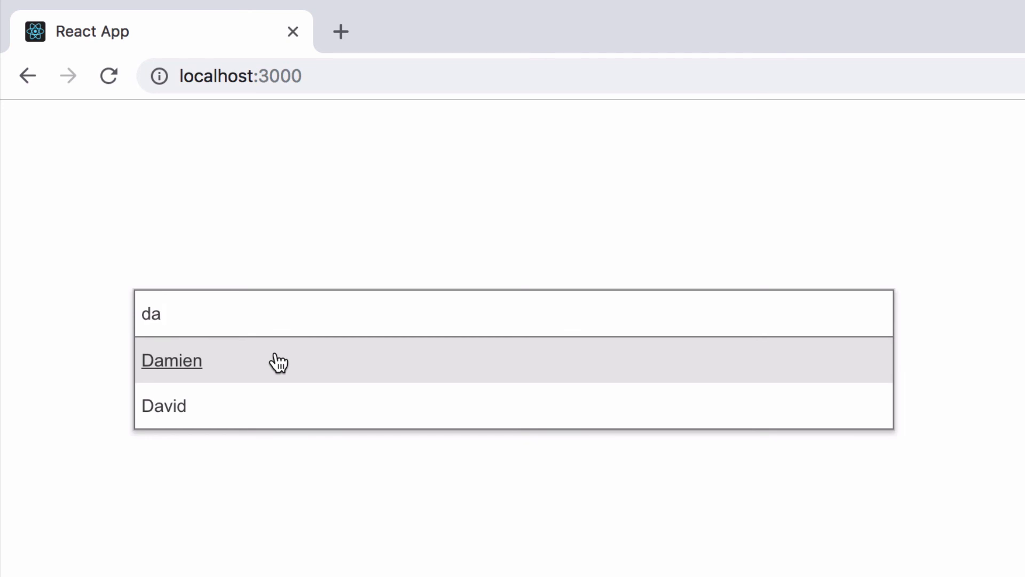
{"action": "left_click", "coordinate": [171, 360]}
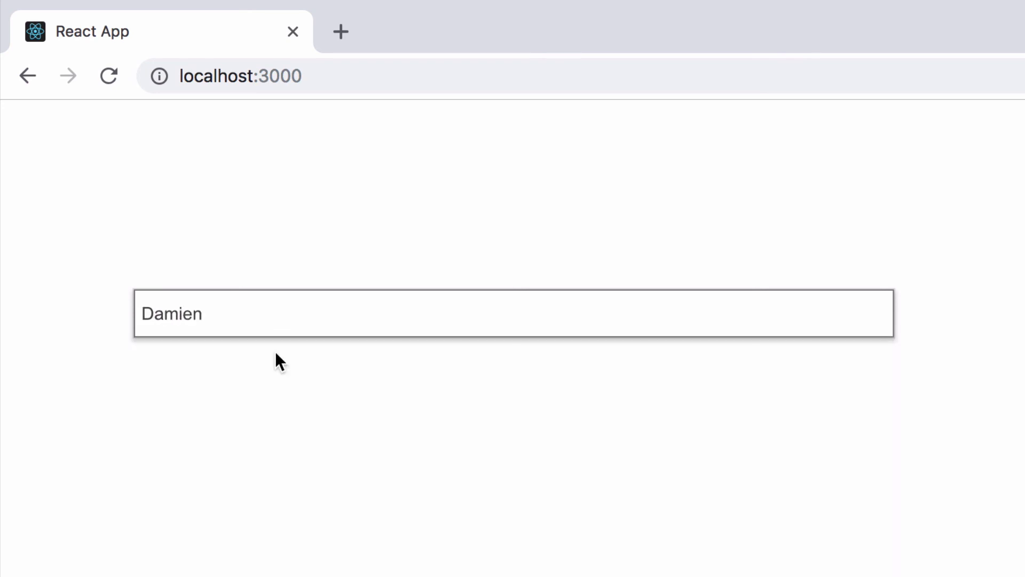